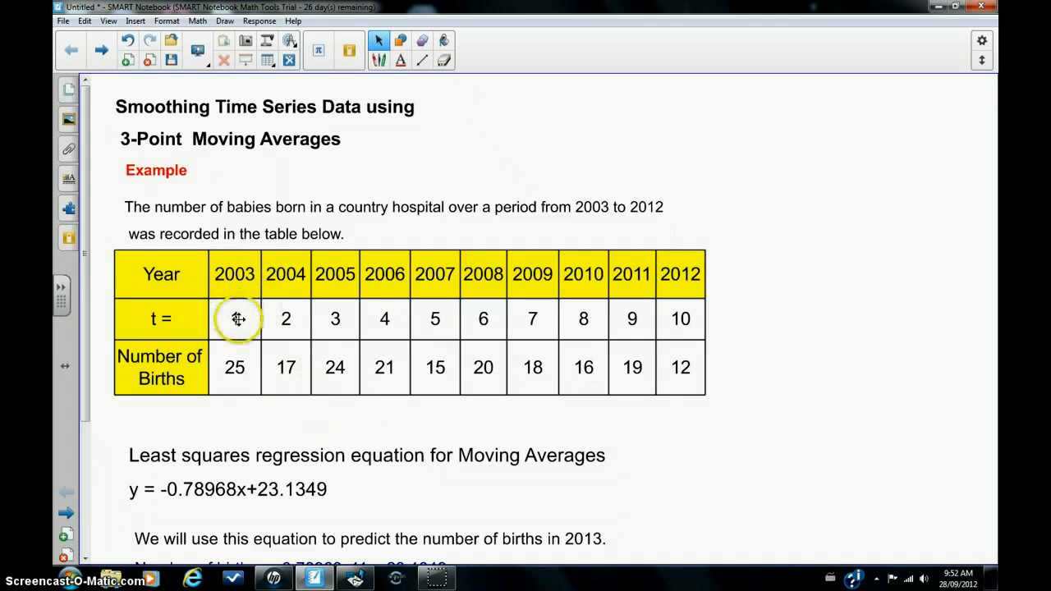
{"action": "mouse_move", "coordinate": [287, 318]}
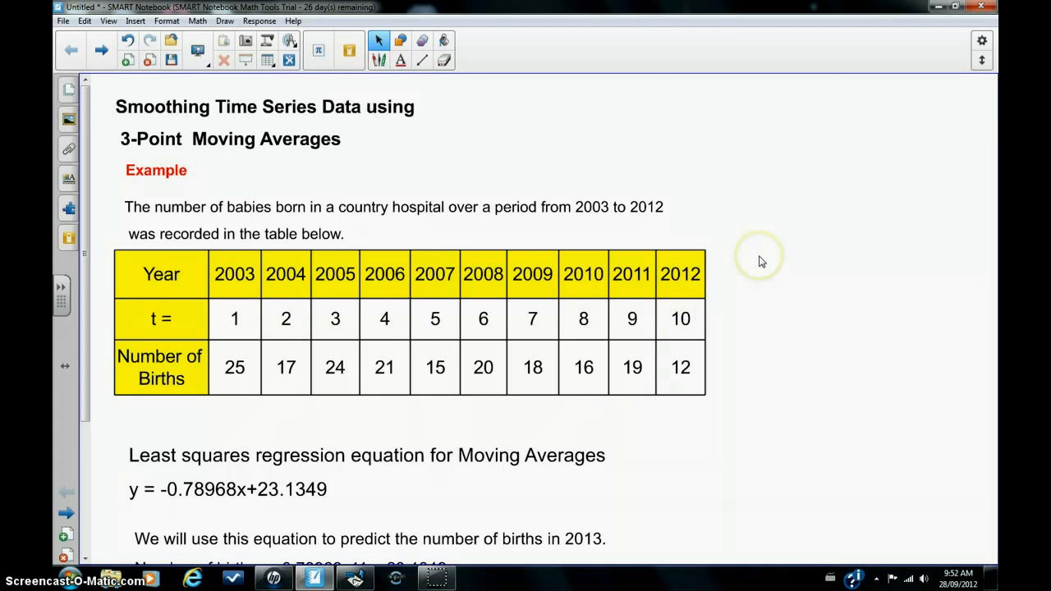
{"action": "mouse_move", "coordinate": [768, 269]}
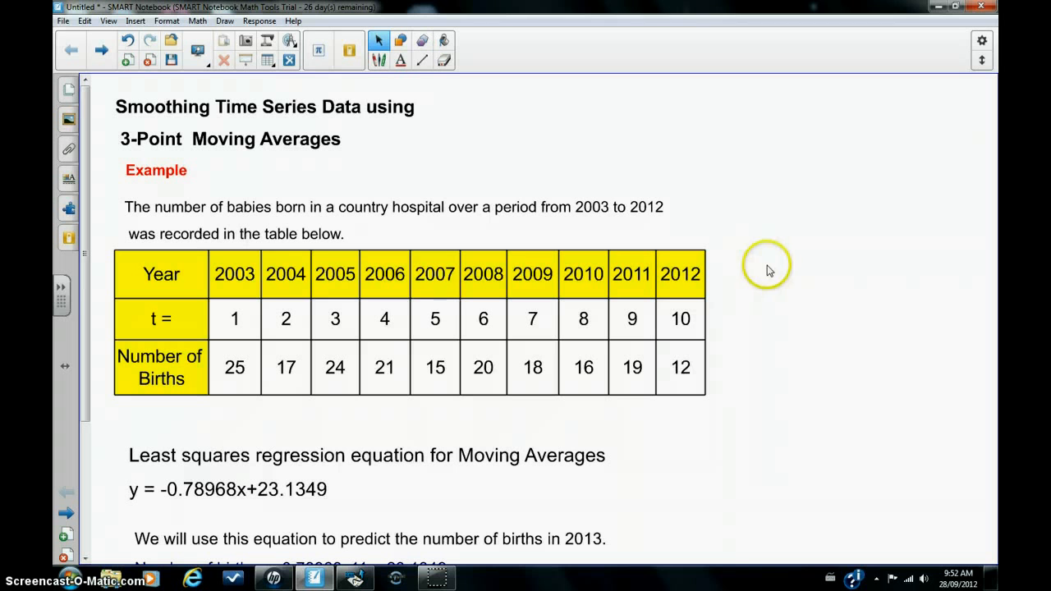
{"action": "mouse_move", "coordinate": [719, 351]}
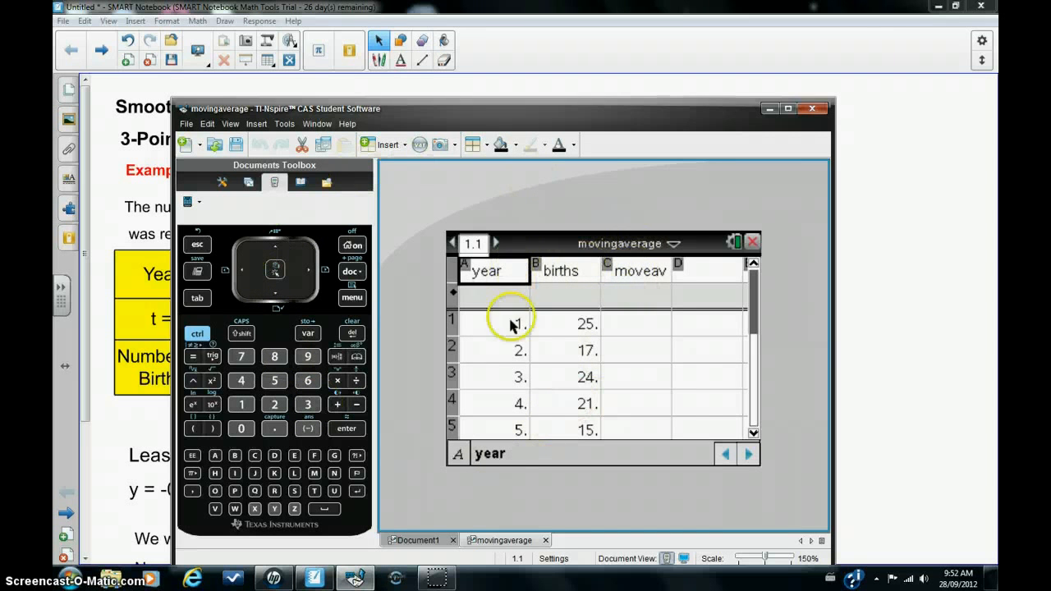
{"action": "mouse_move", "coordinate": [568, 290]}
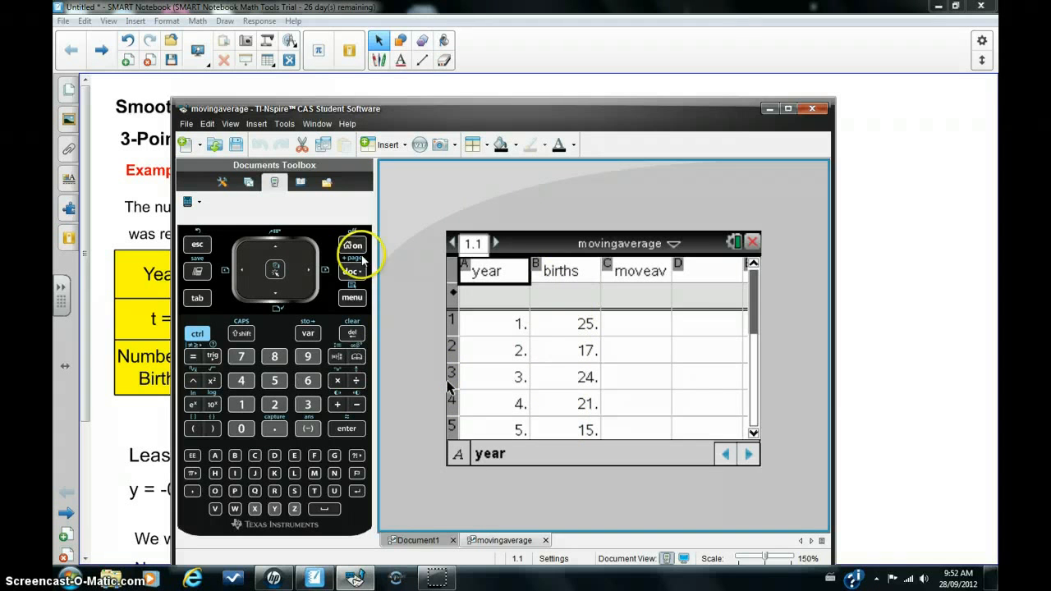
Insert a Data & Statistics page with year on the horizontal axis and births vertical
{"action": "left_click", "coordinate": [351, 246]}
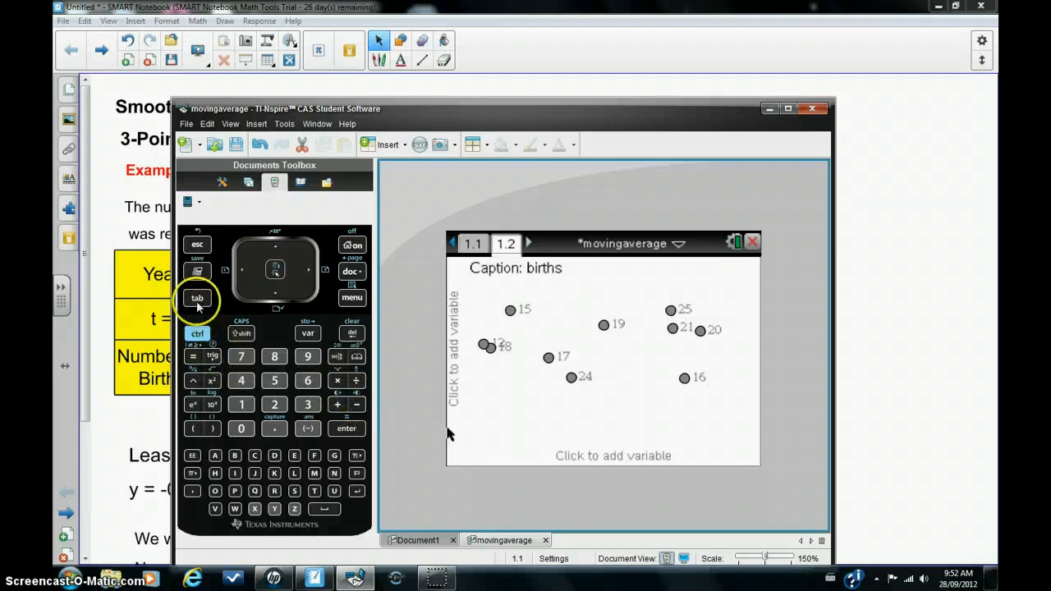
{"action": "left_click", "coordinate": [611, 457]}
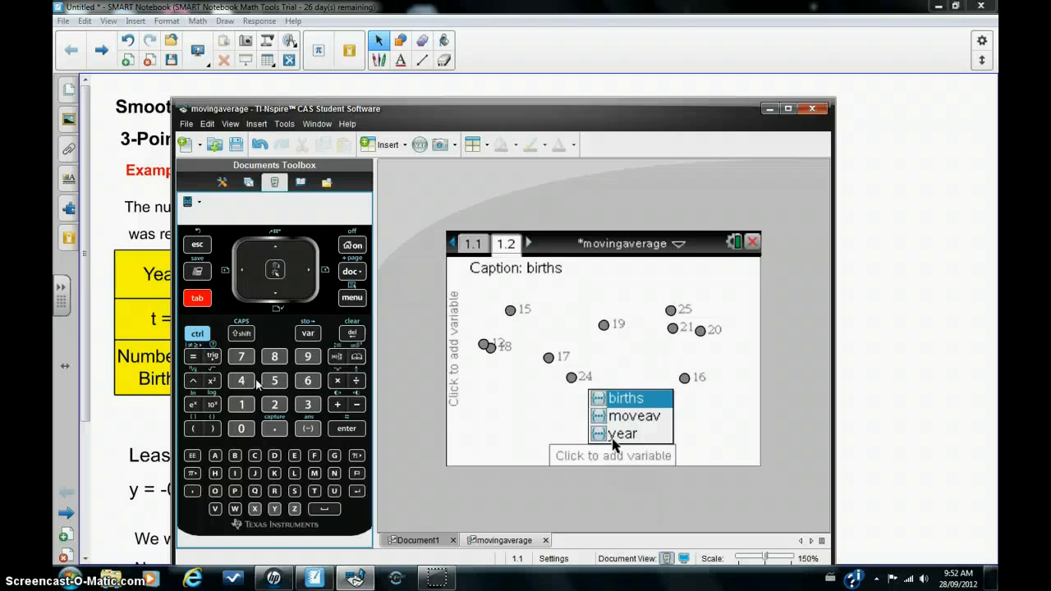
{"action": "left_click", "coordinate": [622, 433]}
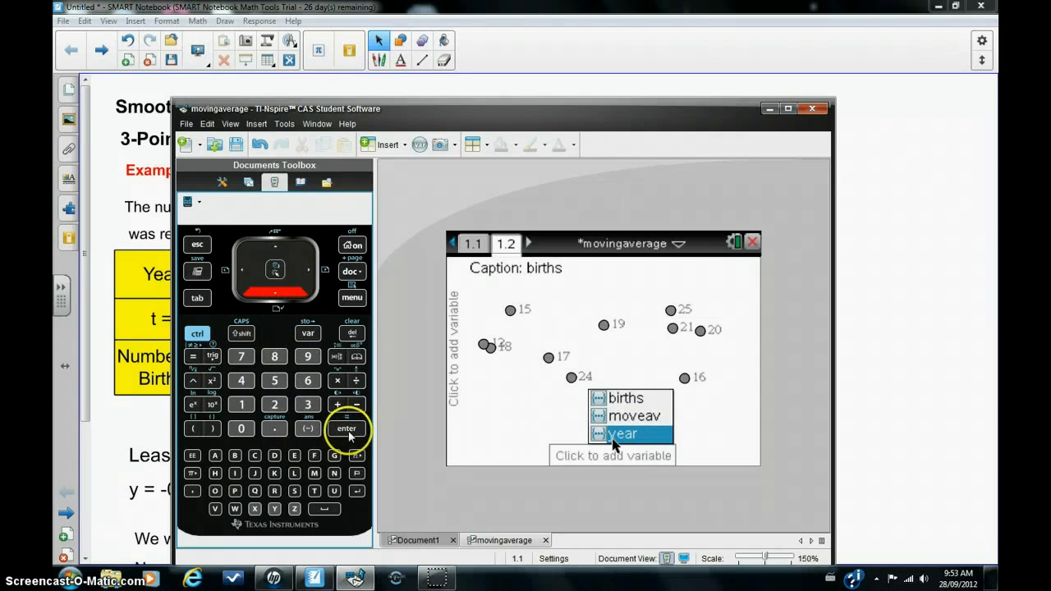
{"action": "left_click", "coordinate": [624, 434]}
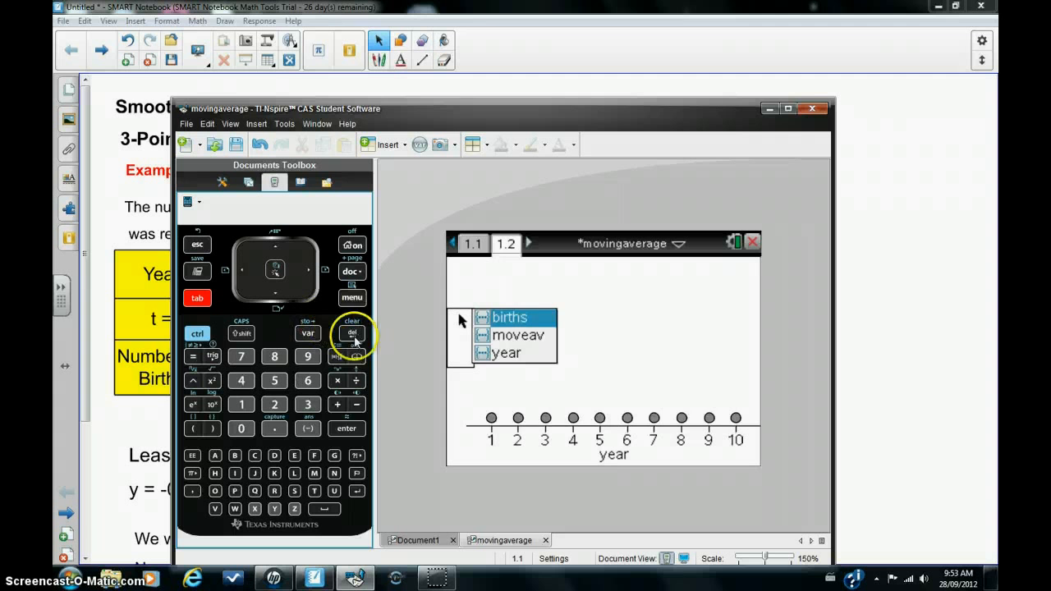
{"action": "left_click", "coordinate": [345, 428]}
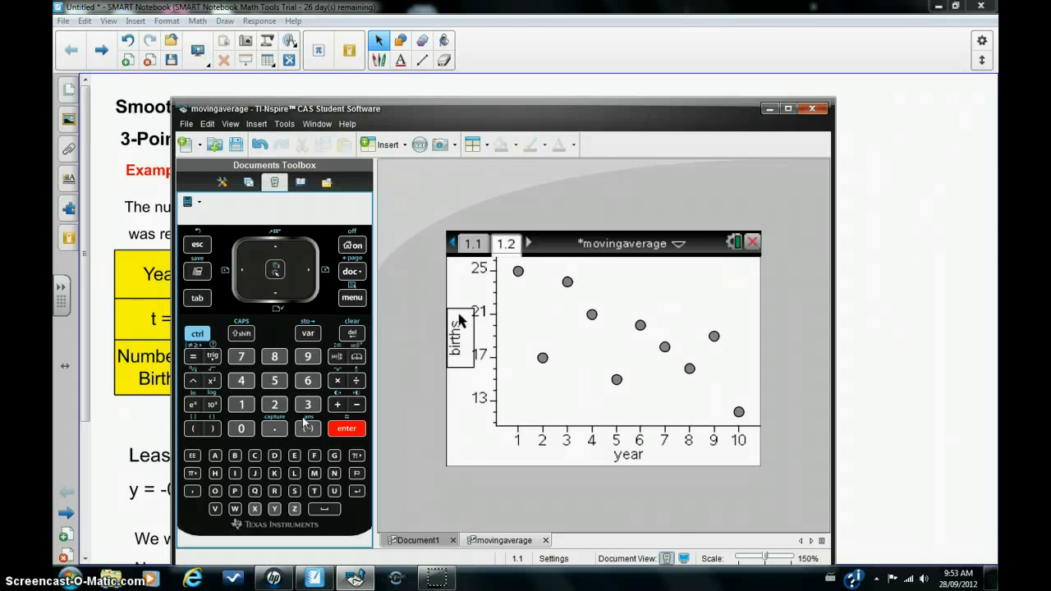
Set births as the vertical variable and connect the data points into a line graph
{"action": "left_click", "coordinate": [307, 381]}
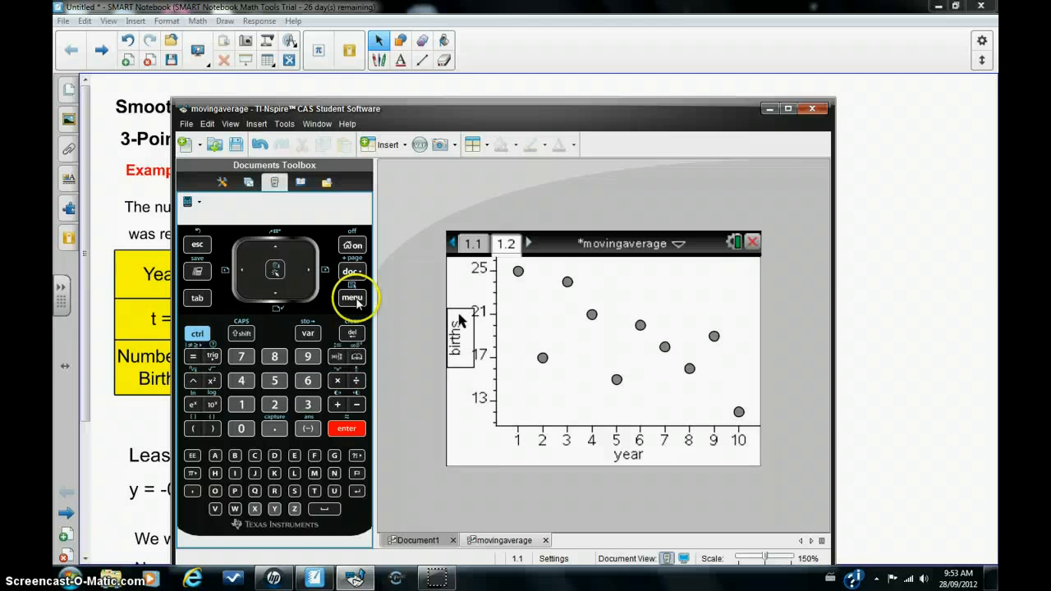
{"action": "left_click", "coordinate": [351, 297]}
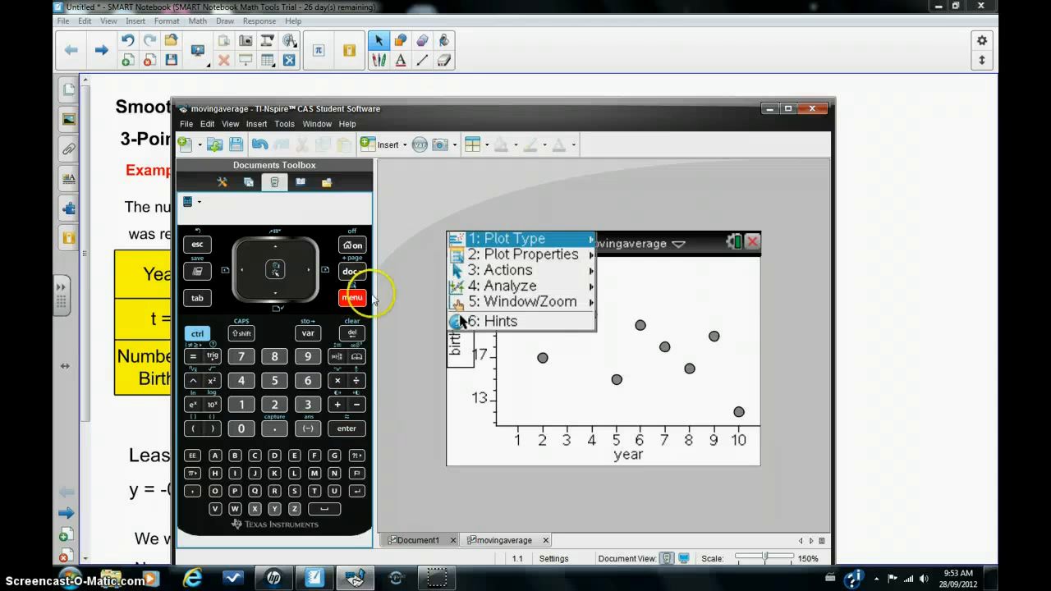
{"action": "left_click", "coordinate": [522, 253]}
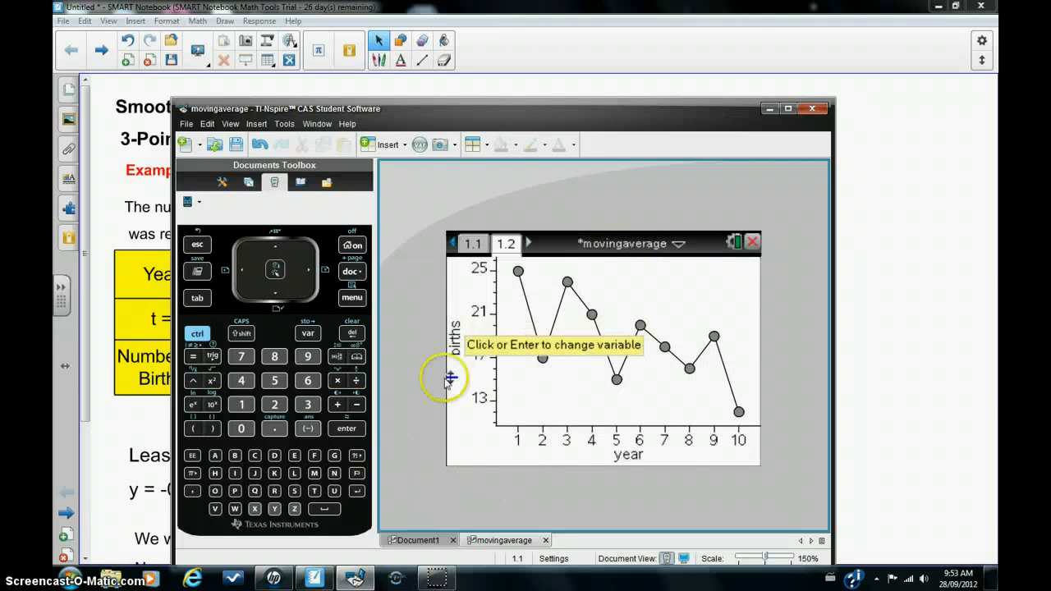
{"action": "mouse_move", "coordinate": [578, 297]}
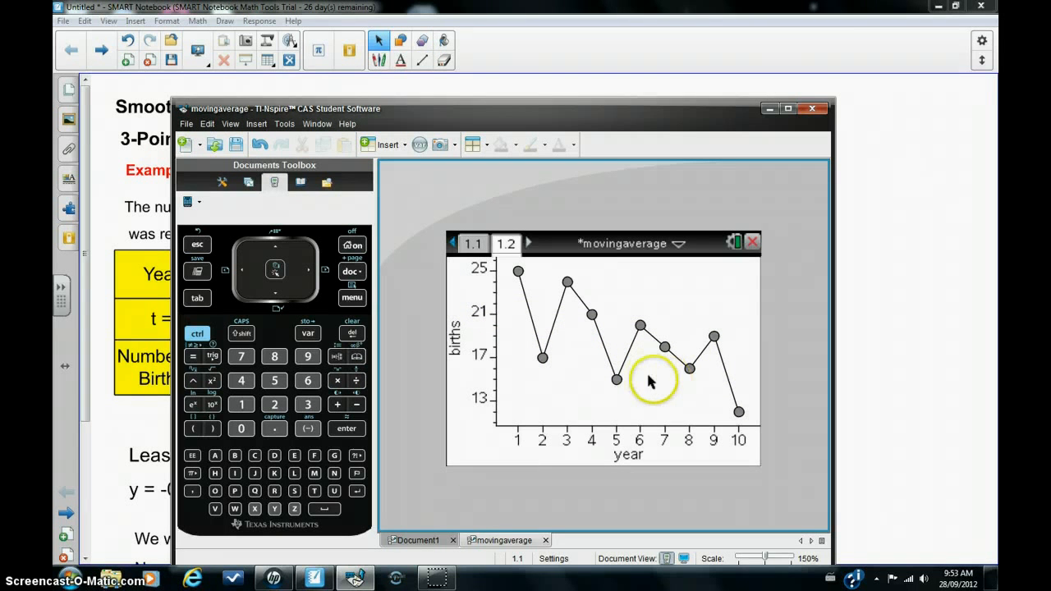
{"action": "mouse_move", "coordinate": [663, 394]}
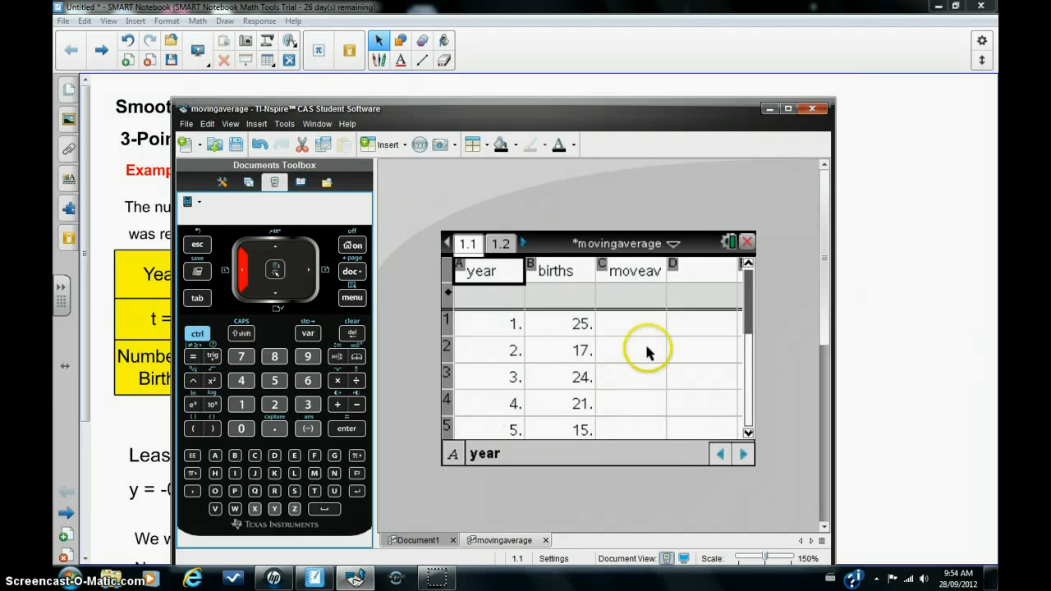
{"action": "mouse_move", "coordinate": [643, 286]}
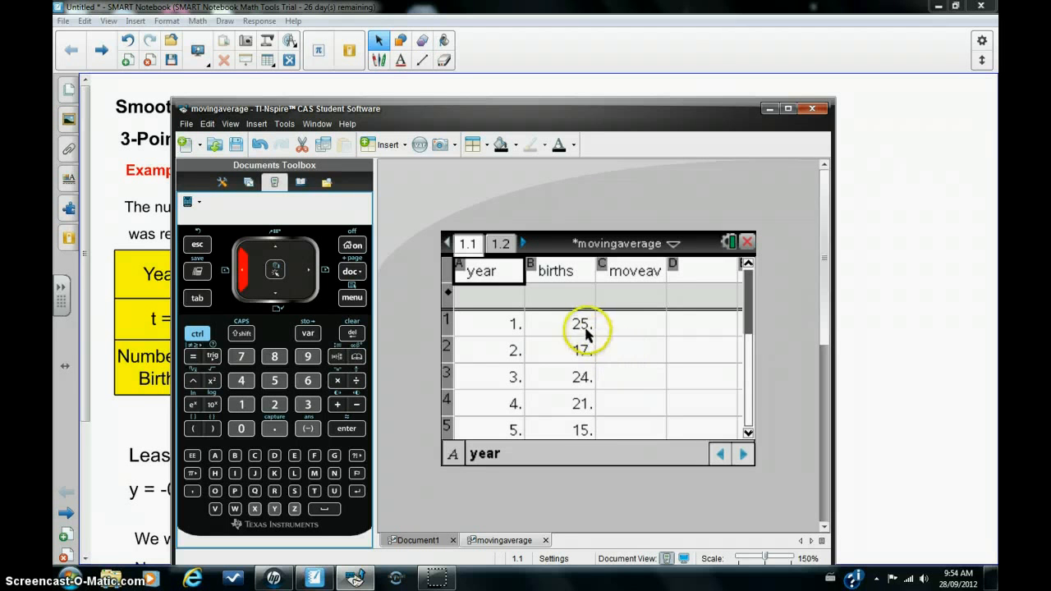
On the spreadsheet, select births values 17 and 21 and their adjacent moveav cells
{"action": "left_click", "coordinate": [582, 348]}
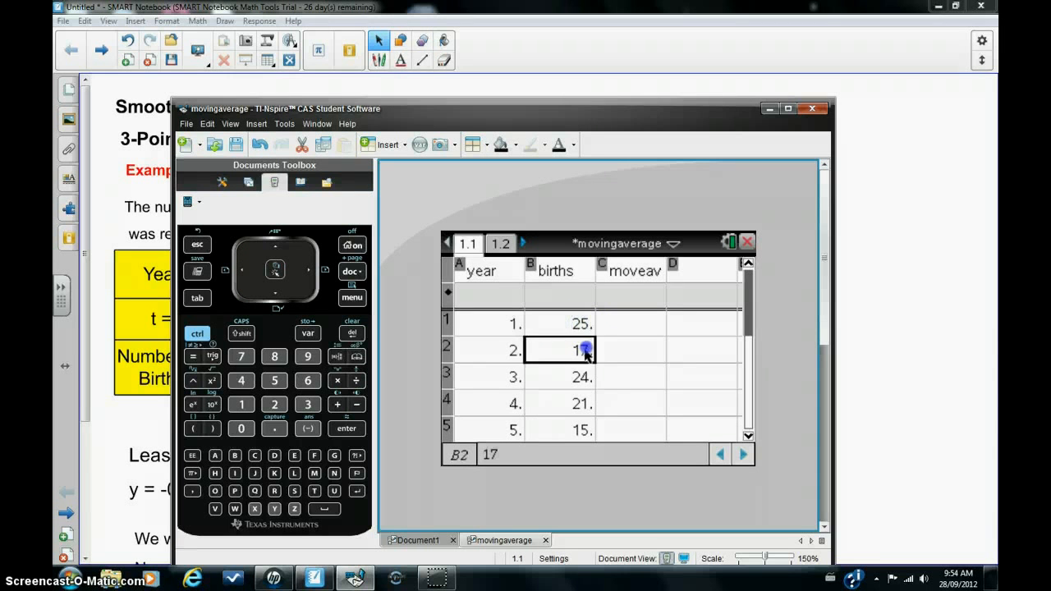
{"action": "left_click", "coordinate": [627, 351]}
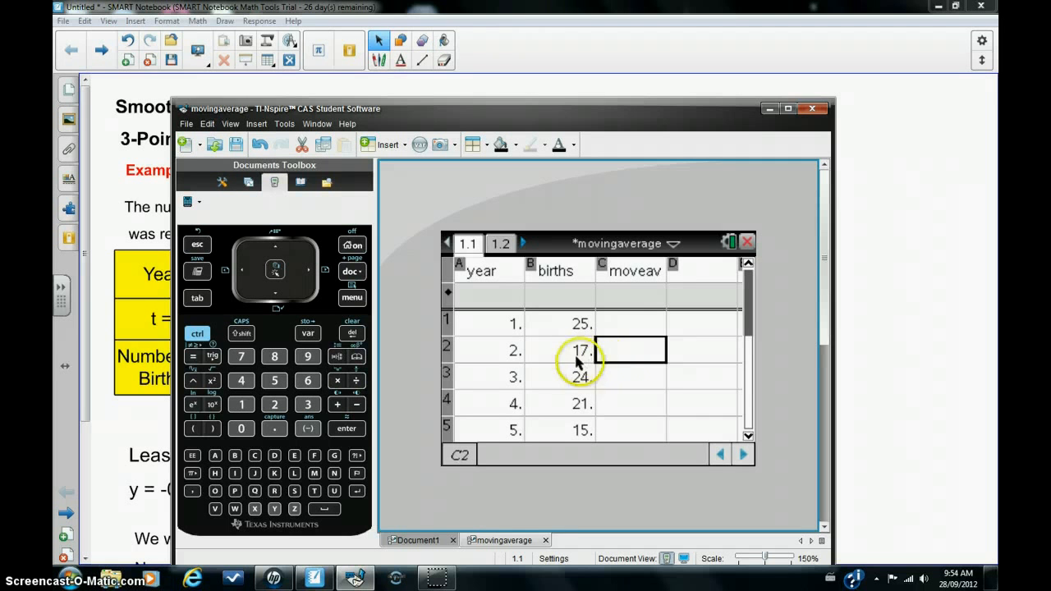
{"action": "left_click", "coordinate": [575, 349]}
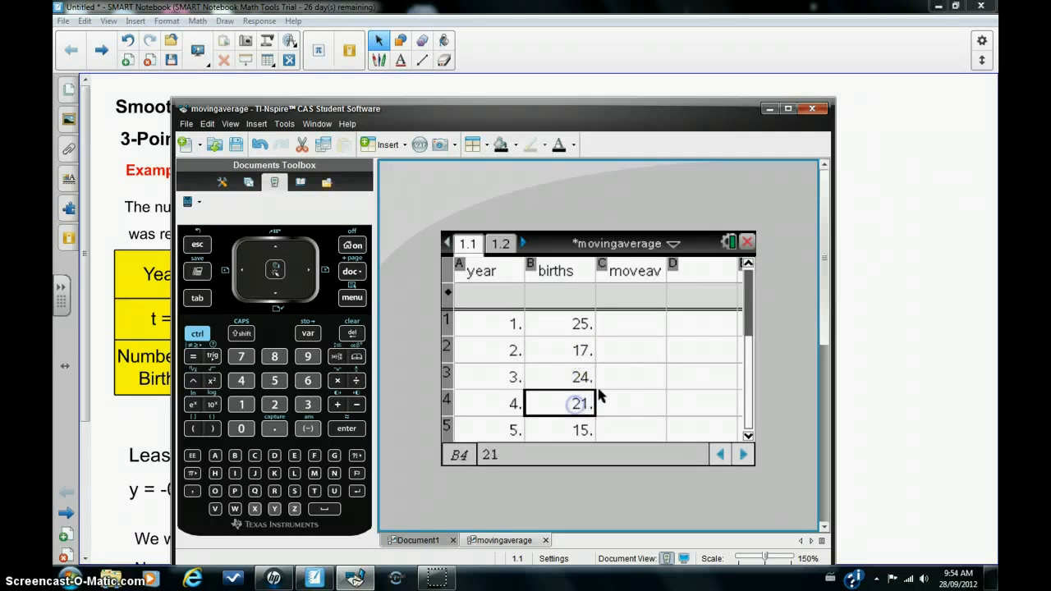
{"action": "left_click", "coordinate": [630, 376]}
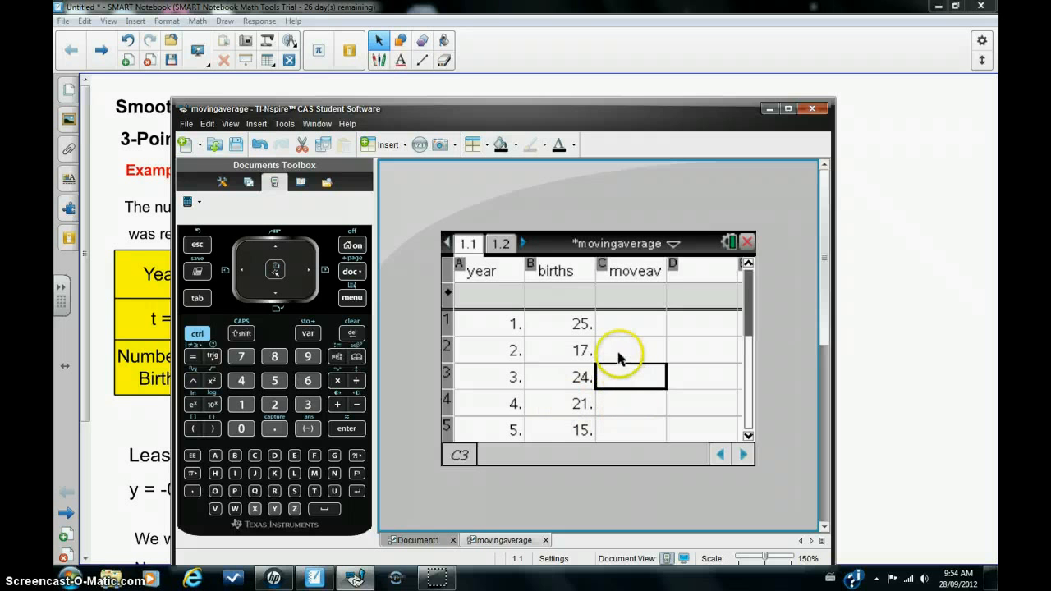
Enter =(b1+b2+b3)/3 in moveav cell C2, giving the average 22
{"action": "left_click", "coordinate": [631, 350]}
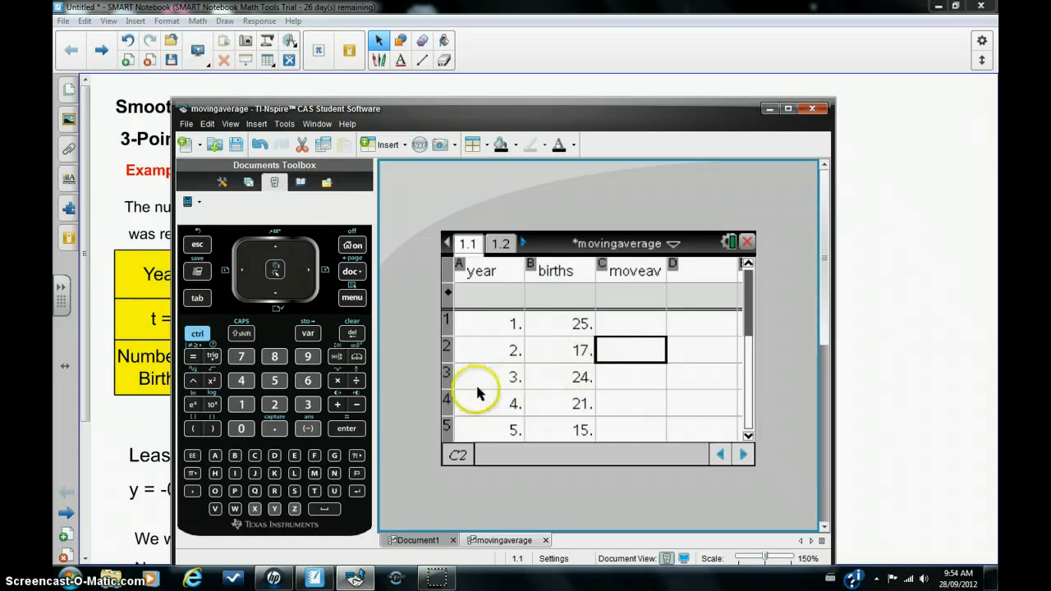
{"action": "mouse_move", "coordinate": [269, 429]}
{"action": "type", "text": "="}
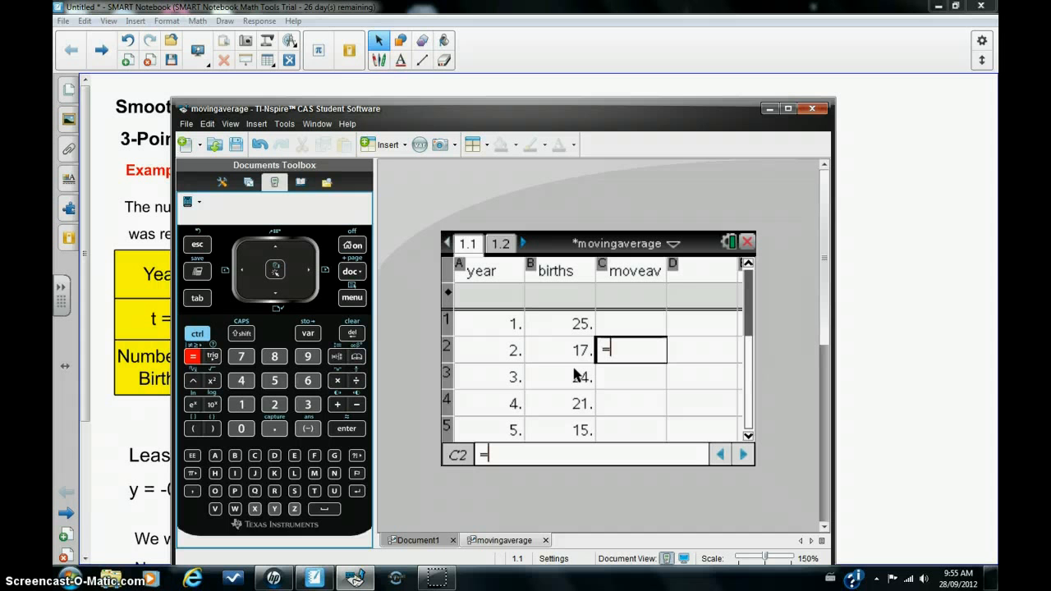
{"action": "left_click", "coordinate": [200, 429]}
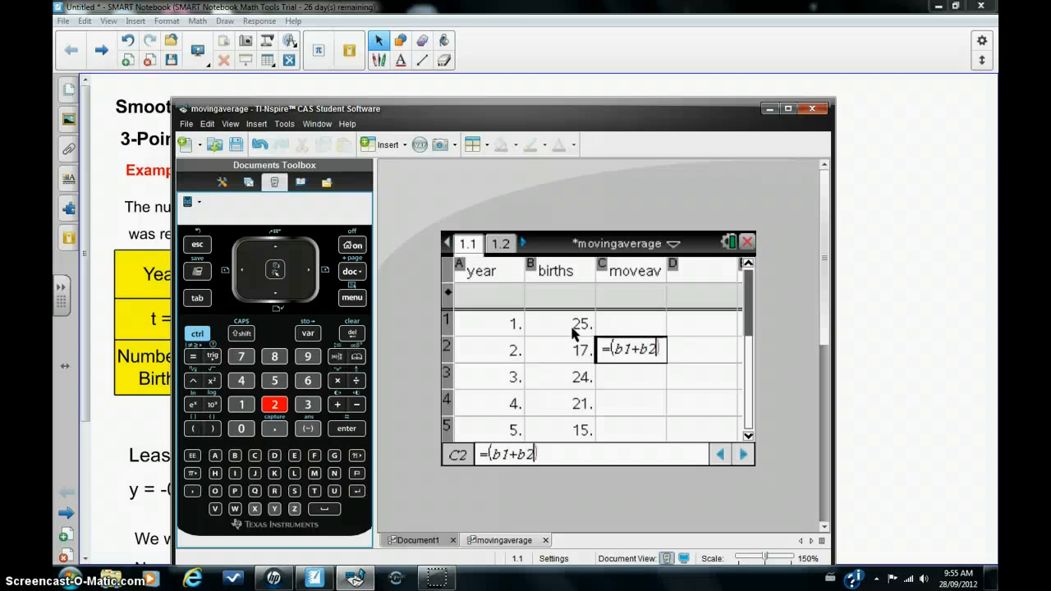
{"action": "left_click", "coordinate": [342, 403]}
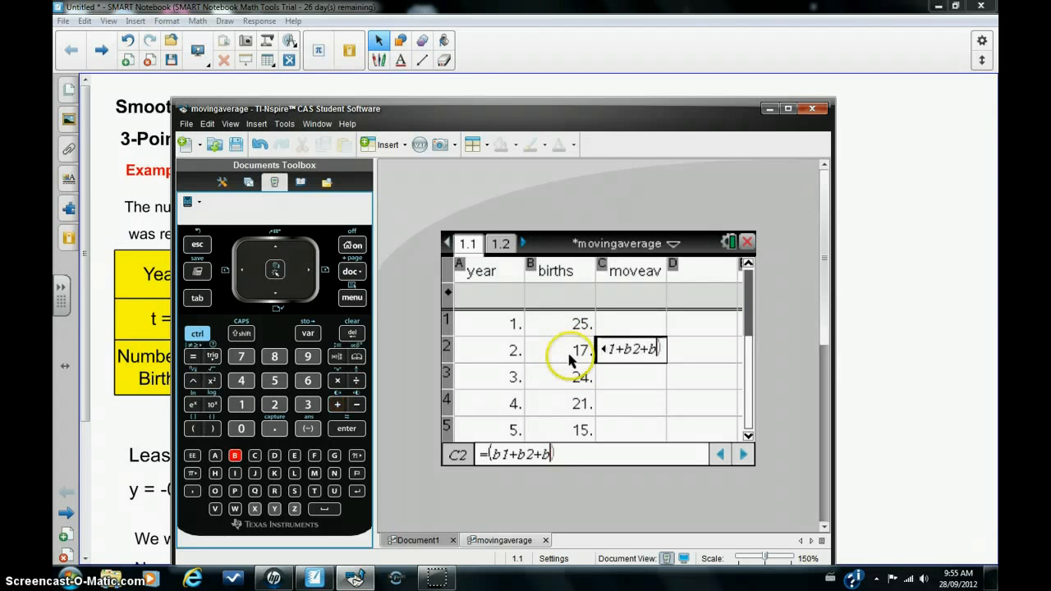
{"action": "type", "text": "3"}
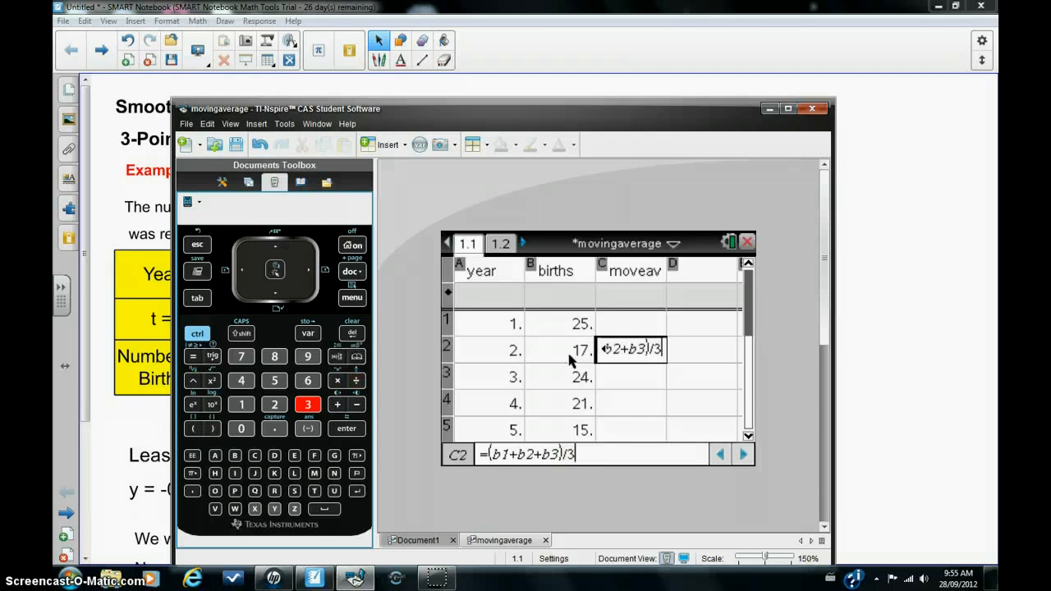
{"action": "key", "text": "Enter"}
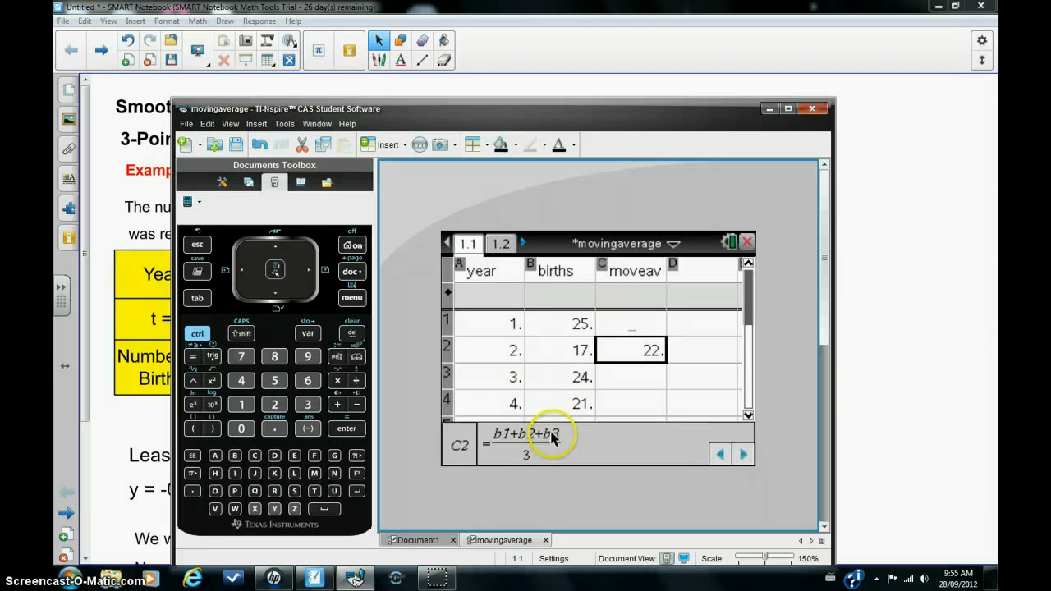
{"action": "mouse_move", "coordinate": [611, 361]}
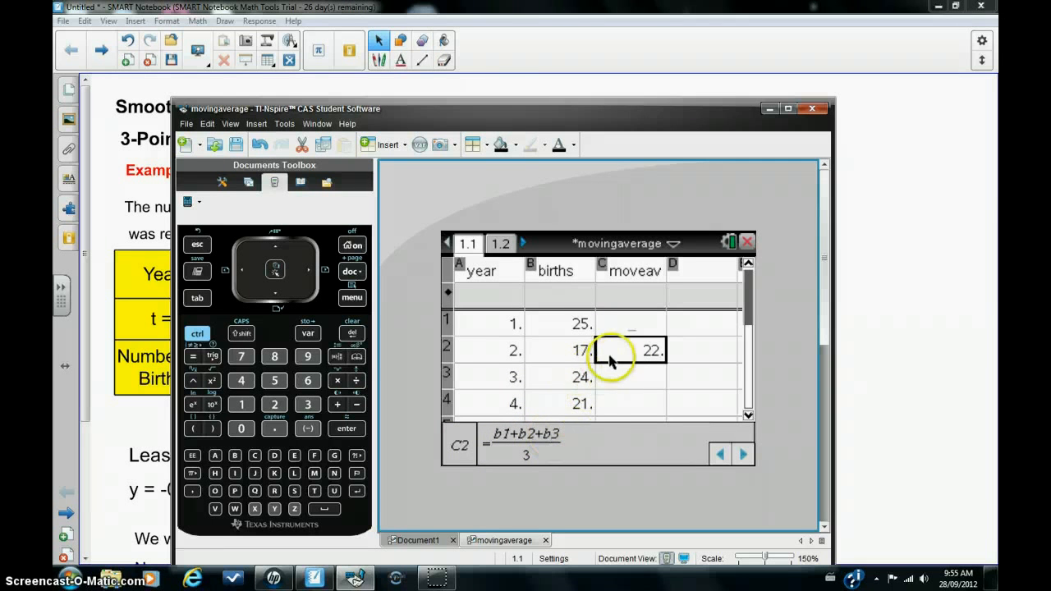
{"action": "mouse_move", "coordinate": [549, 444]}
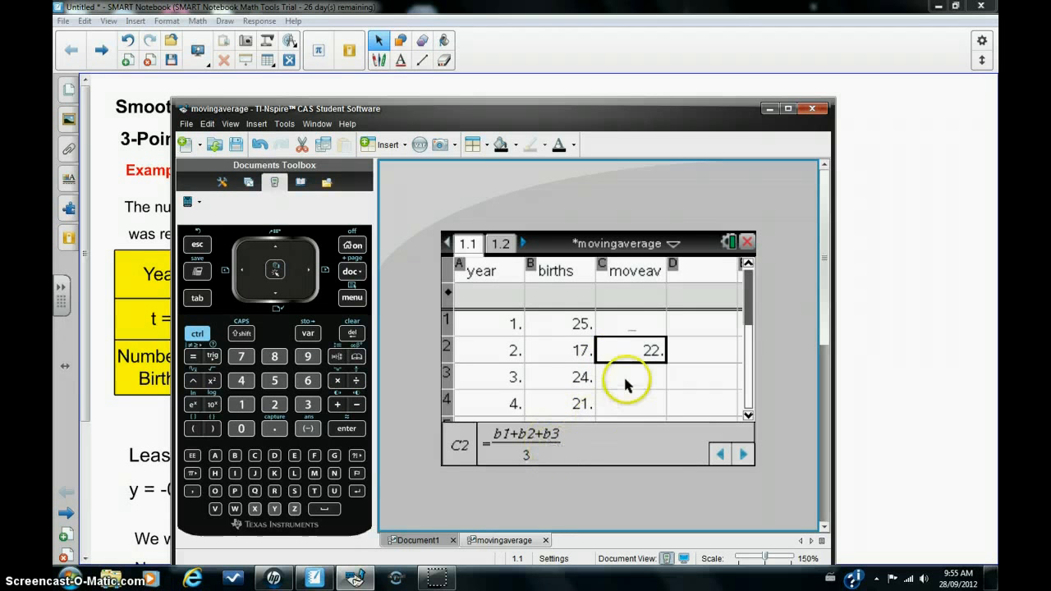
{"action": "mouse_move", "coordinate": [556, 388]}
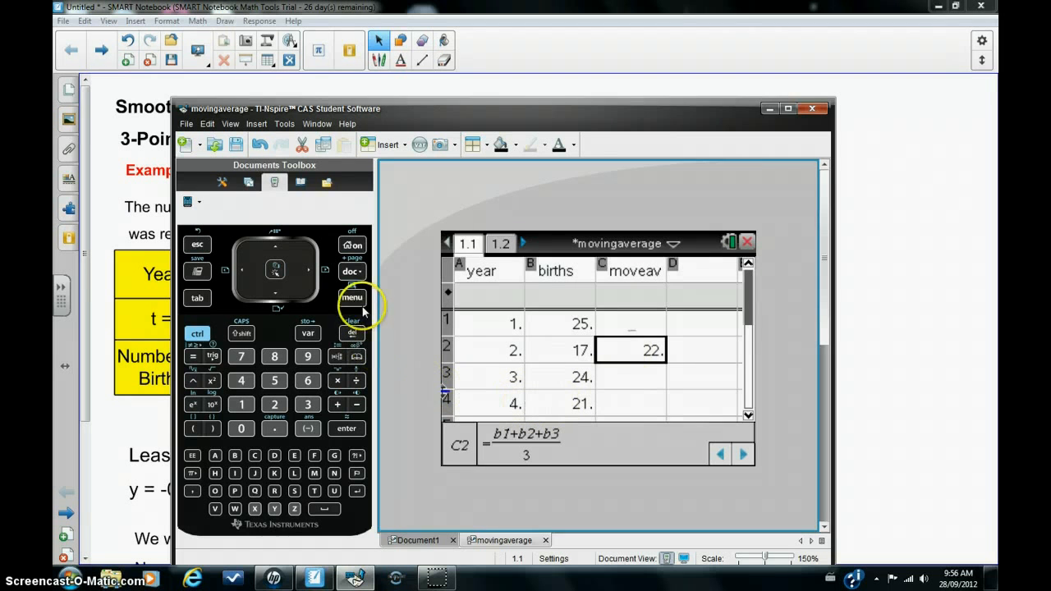
Fill the three-point average formula from C2 down to row 9, giving 20.6667, 20 and so on
{"action": "left_click", "coordinate": [351, 297]}
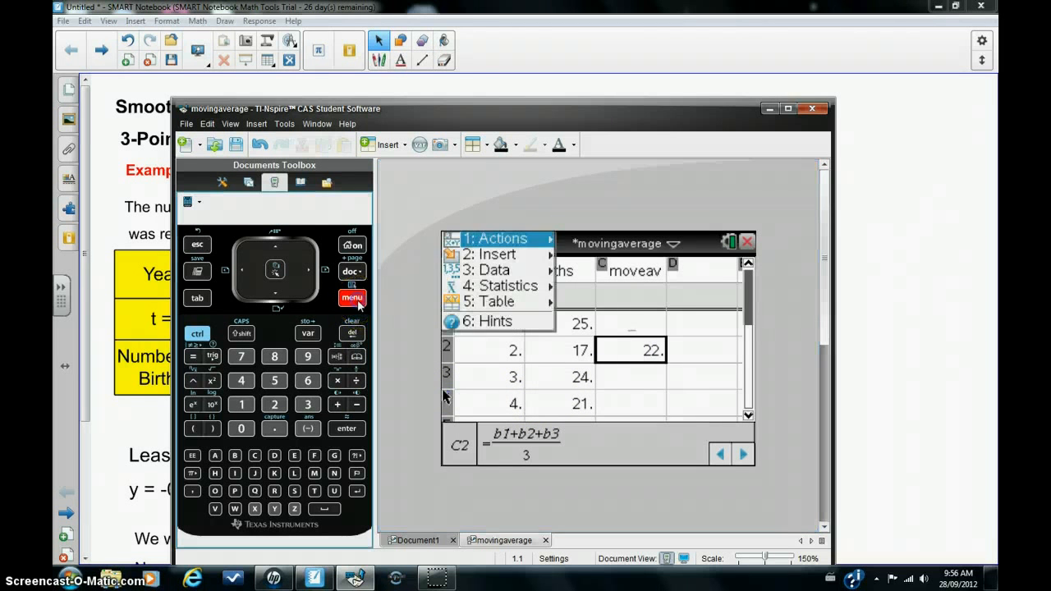
{"action": "left_click", "coordinate": [494, 270]}
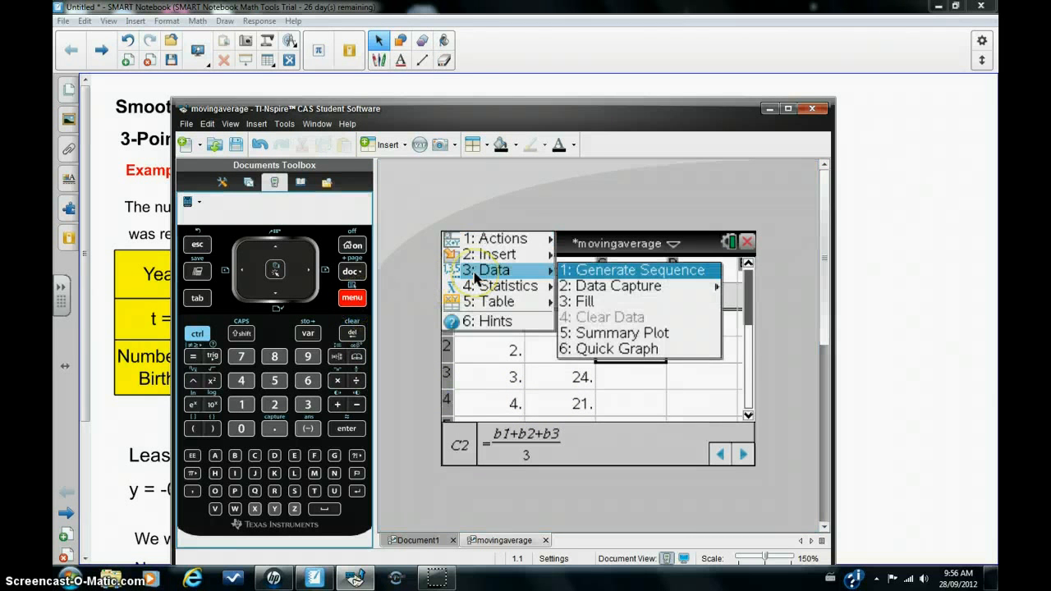
{"action": "mouse_move", "coordinate": [575, 302]}
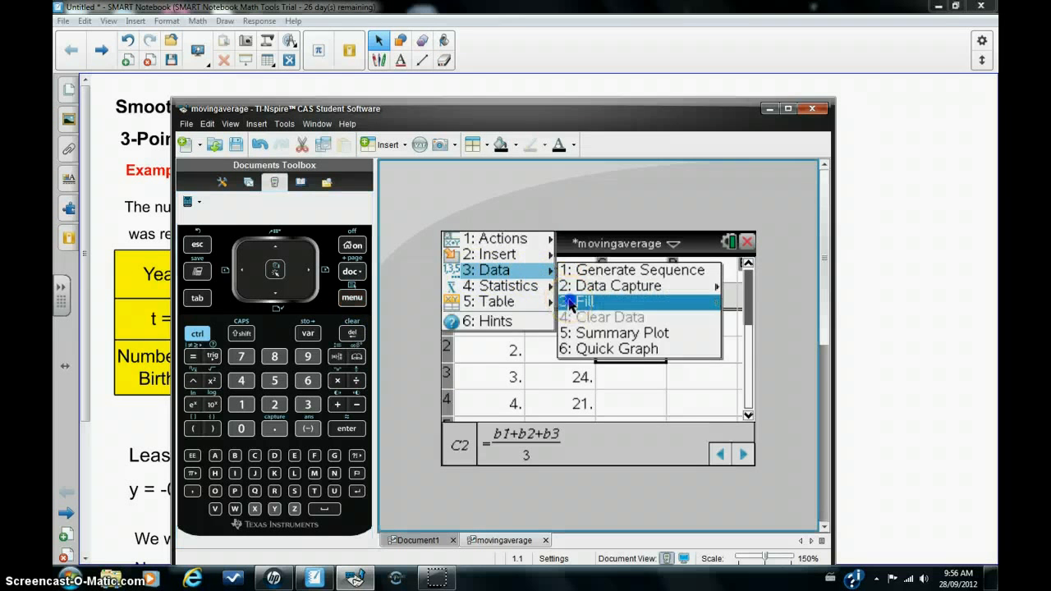
{"action": "left_click", "coordinate": [582, 302]}
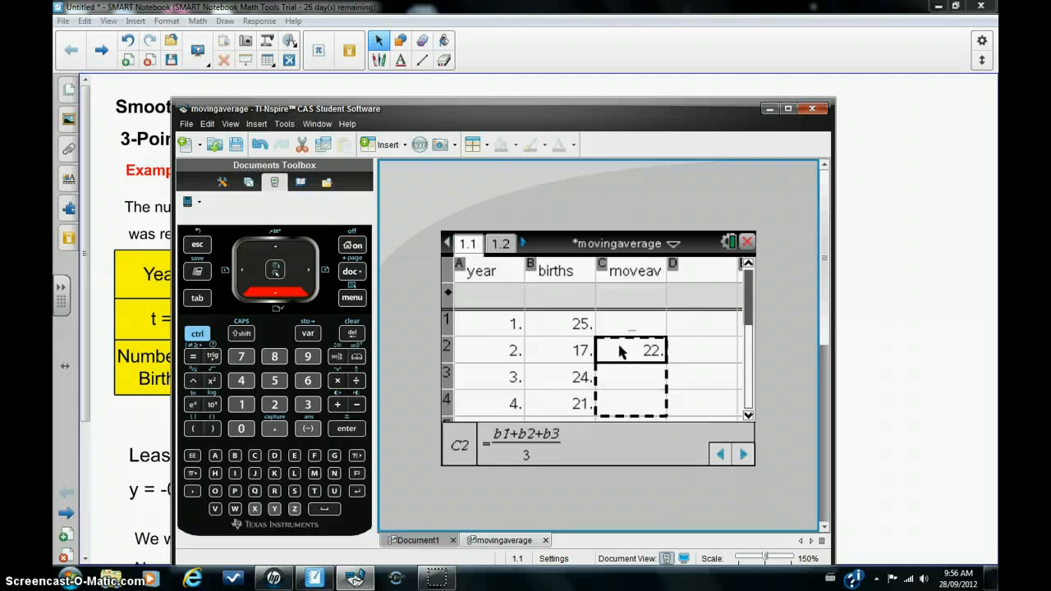
{"action": "scroll", "scroll_direction": "down", "scroll_amount": 3}
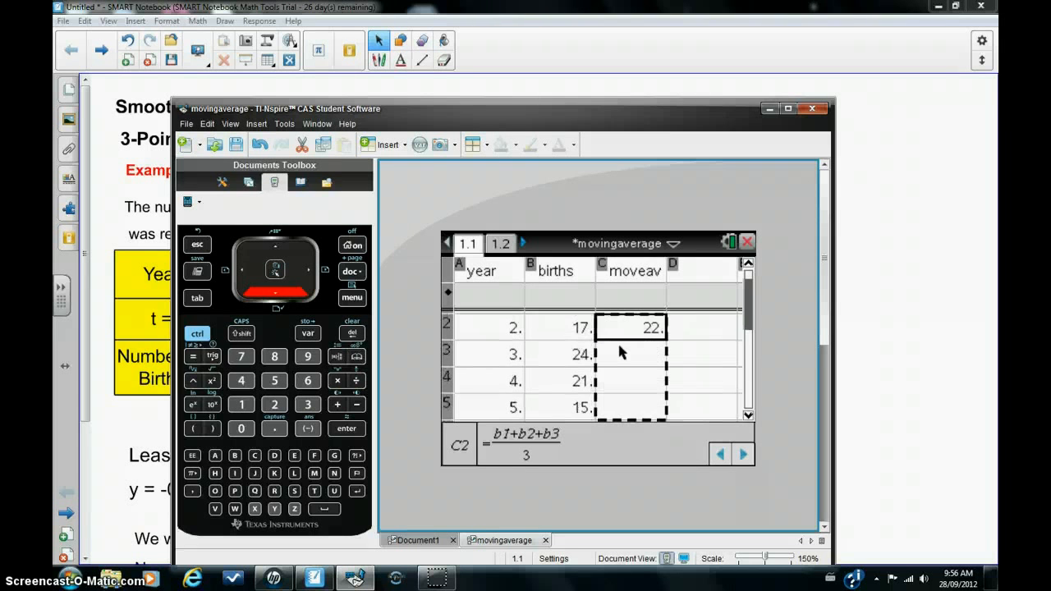
{"action": "scroll", "scroll_direction": "down", "scroll_amount": 3}
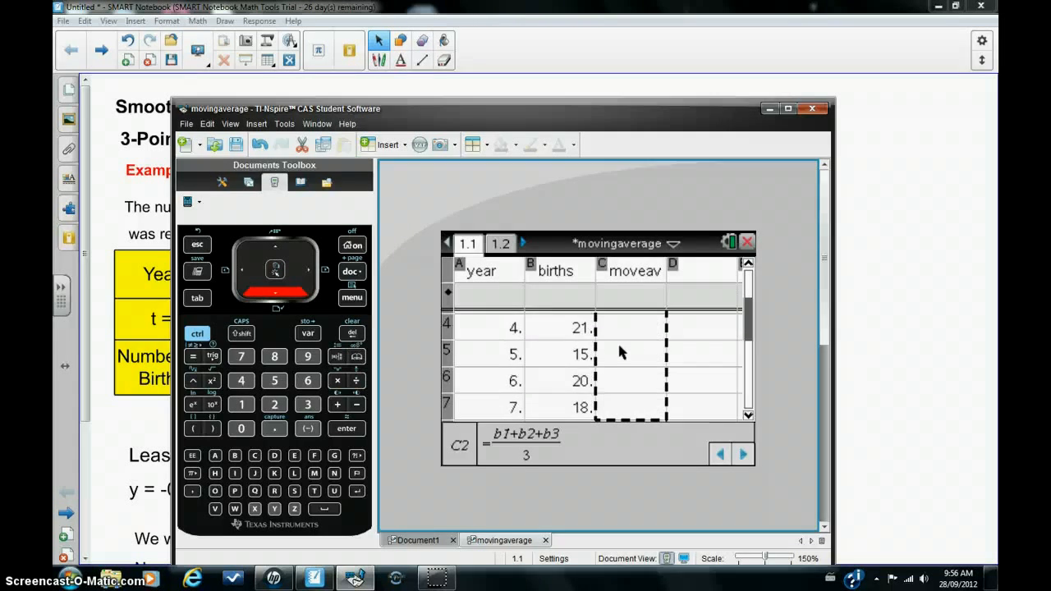
{"action": "scroll", "scroll_direction": "down", "scroll_amount": 3}
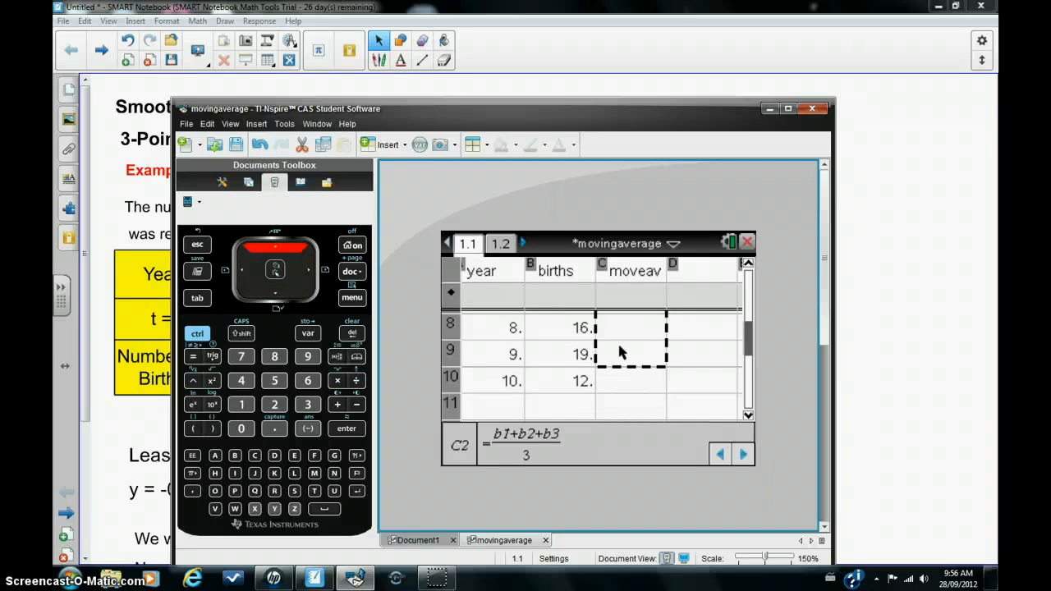
{"action": "key", "text": "Enter"}
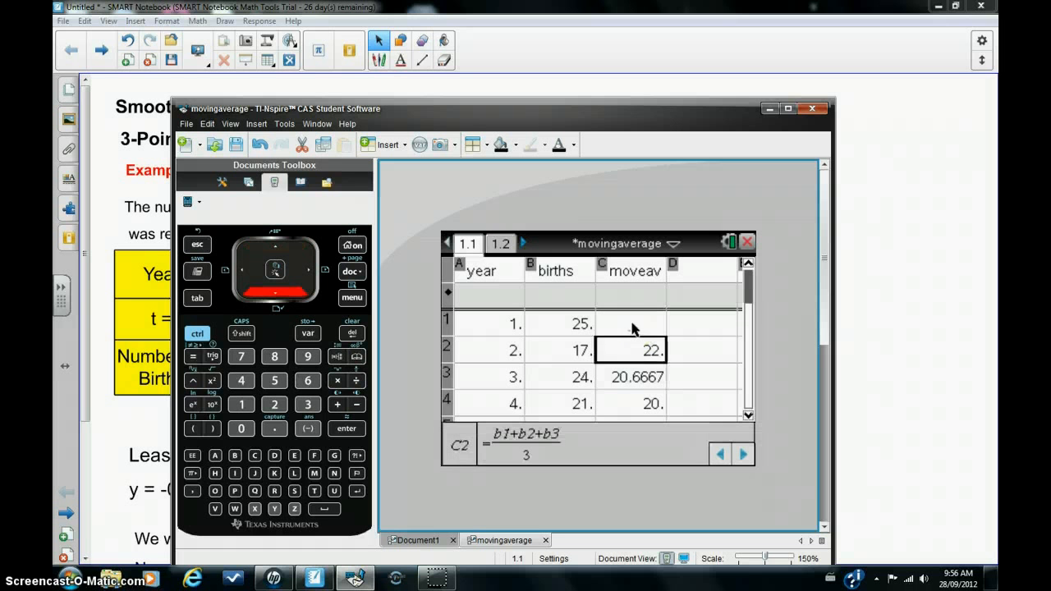
{"action": "scroll", "scroll_direction": "down", "scroll_amount": 3}
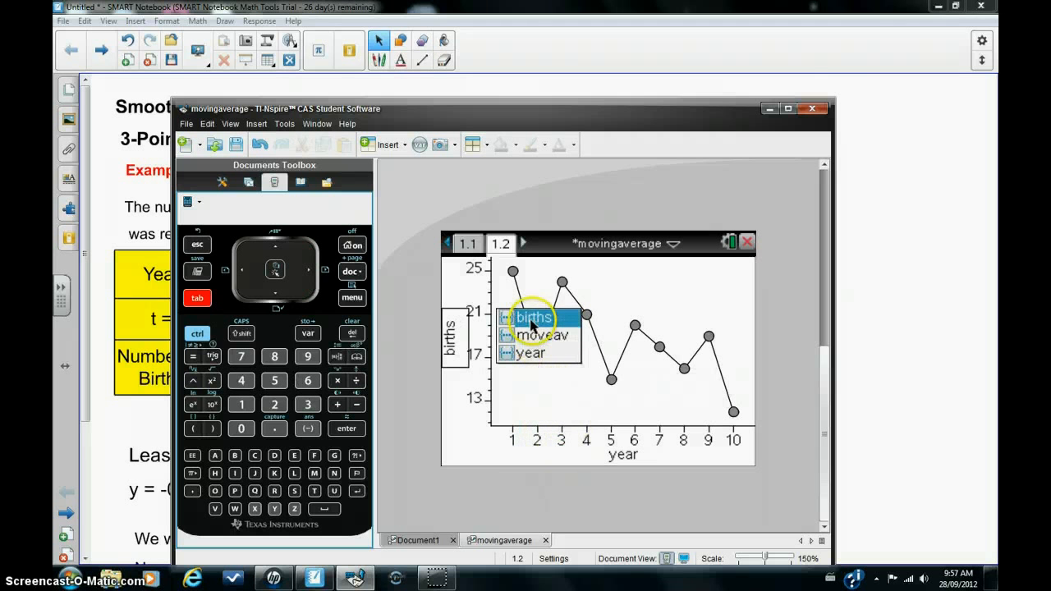
On the graph page, set the vertical axis to moveav, then back to births
{"action": "left_click", "coordinate": [545, 335]}
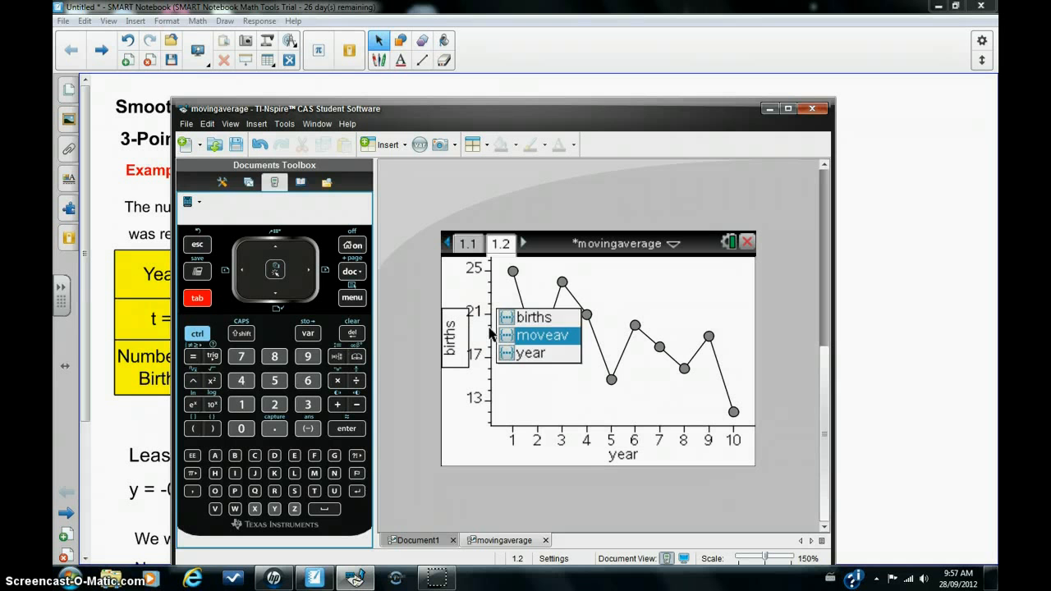
{"action": "left_click", "coordinate": [539, 335]}
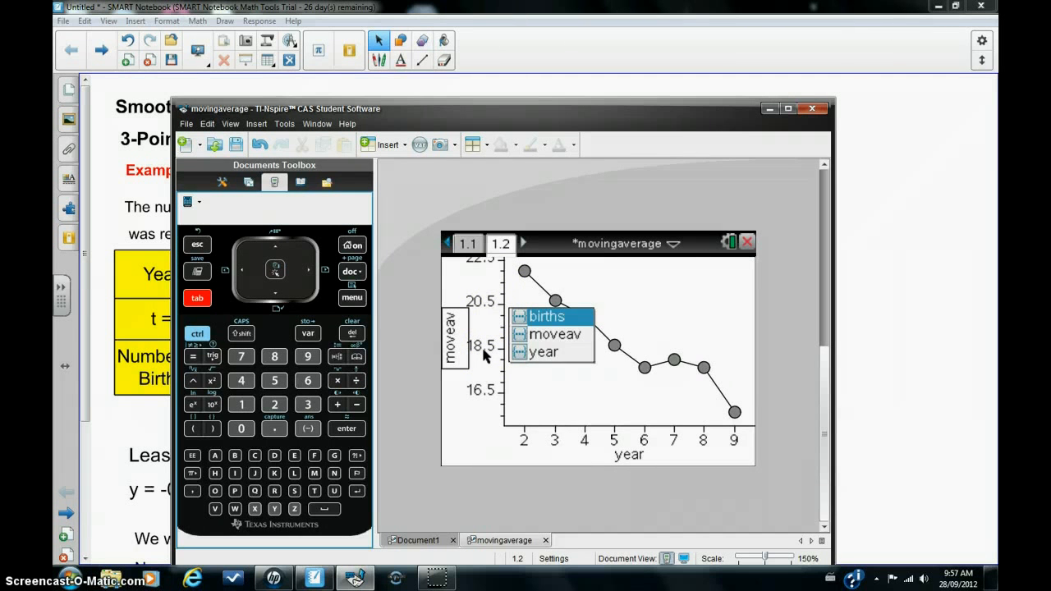
{"action": "left_click", "coordinate": [545, 315]}
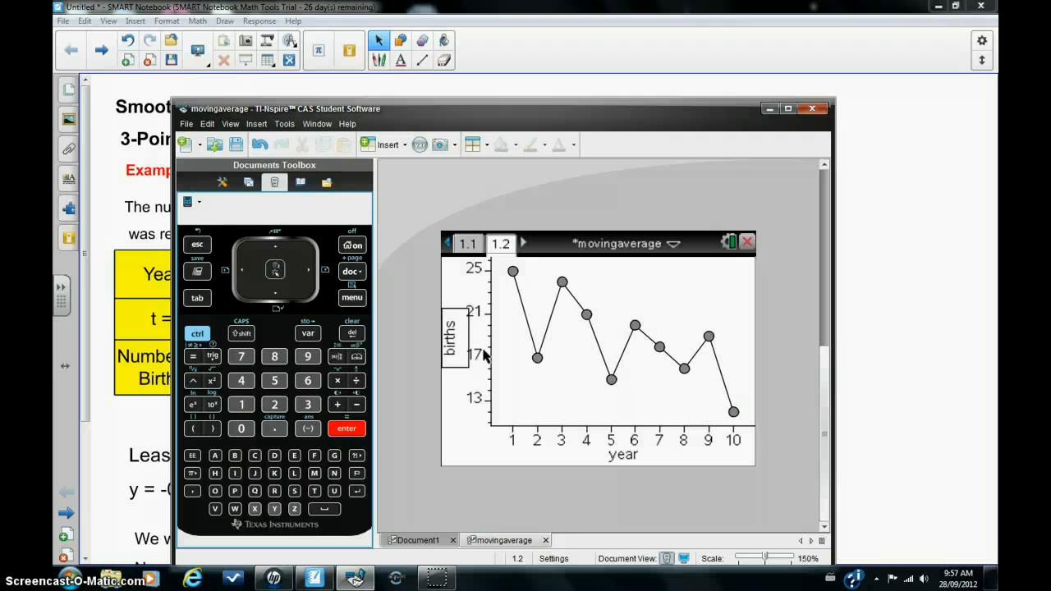
{"action": "mouse_move", "coordinate": [407, 338]}
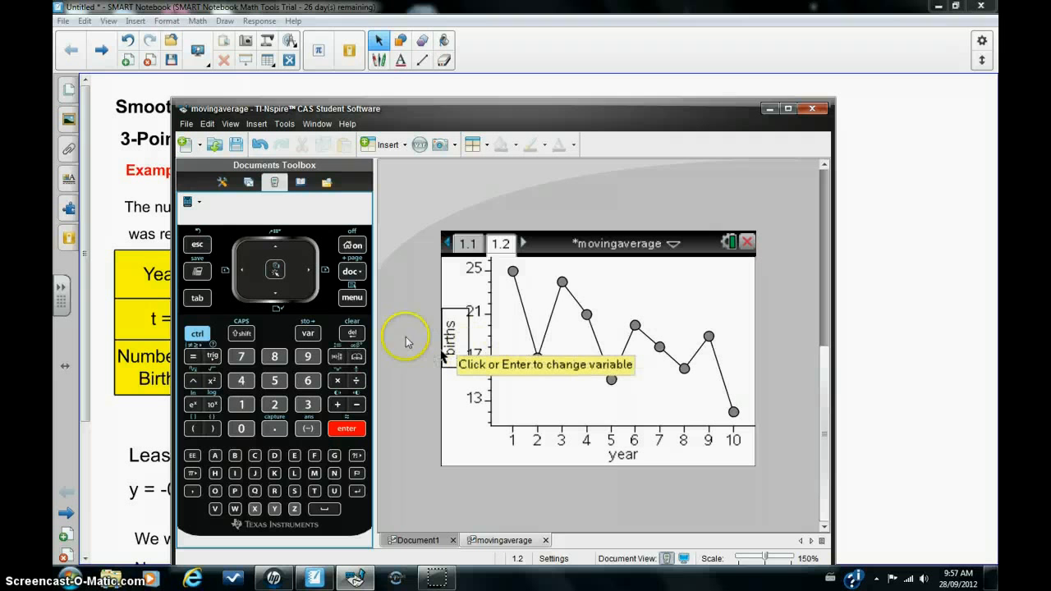
Add moveav as the Y variable so moving averages are plotted against year
{"action": "left_click", "coordinate": [352, 297]}
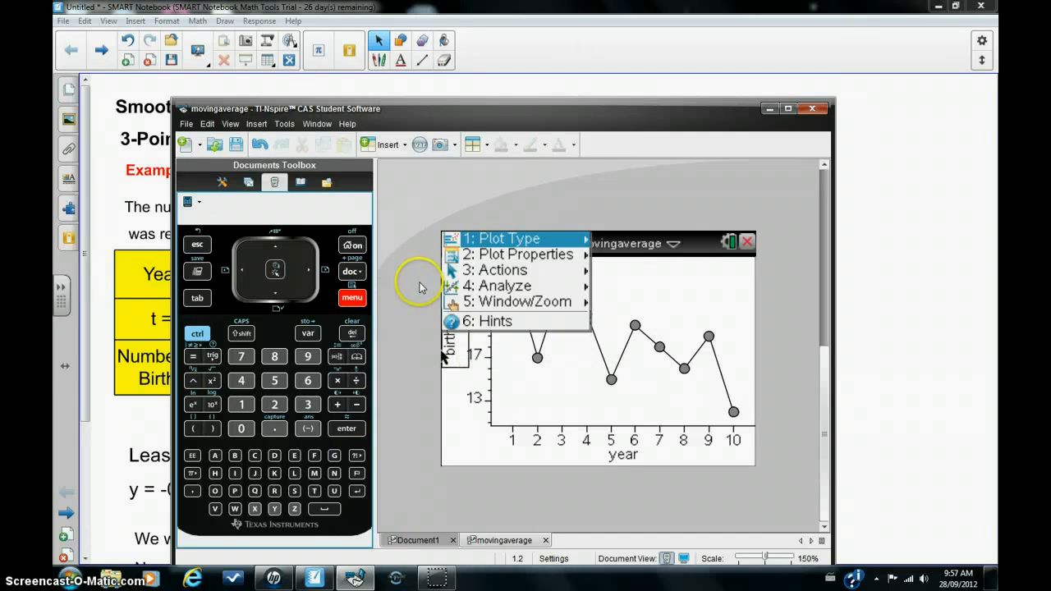
{"action": "left_click", "coordinate": [519, 252]}
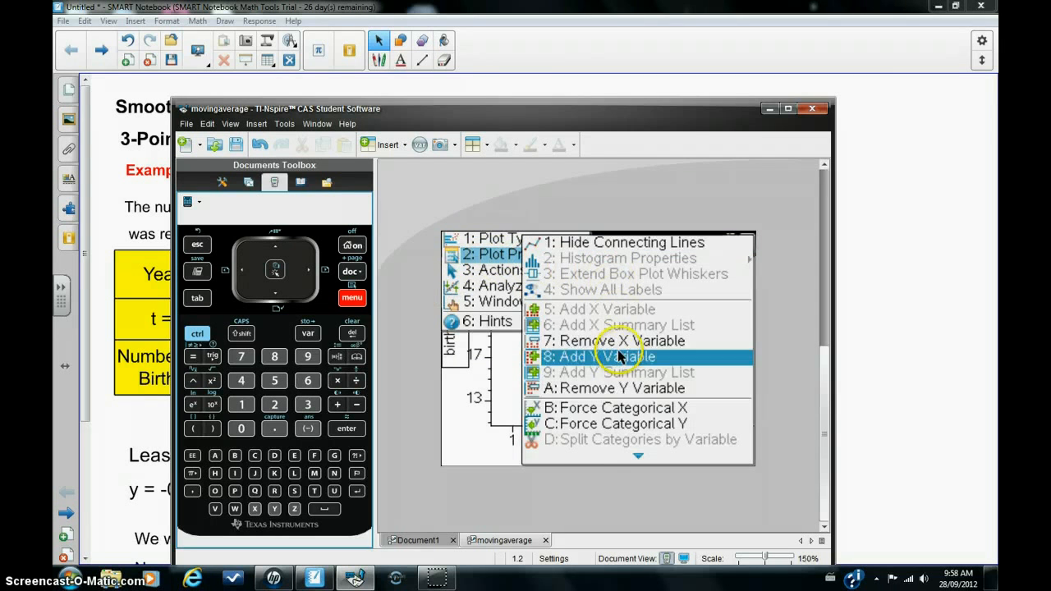
{"action": "left_click", "coordinate": [601, 356]}
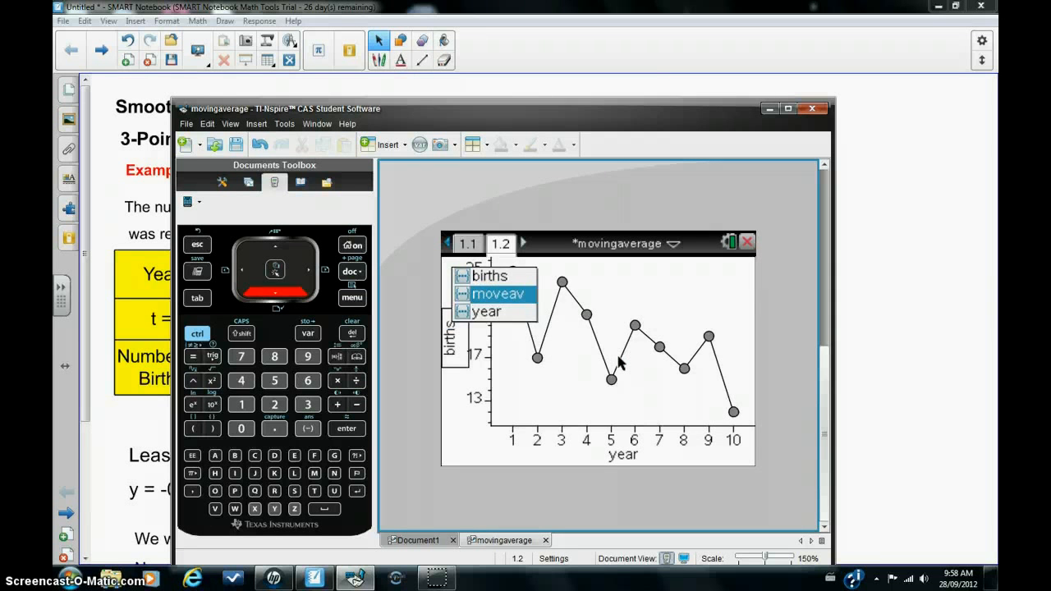
{"action": "left_click", "coordinate": [491, 292]}
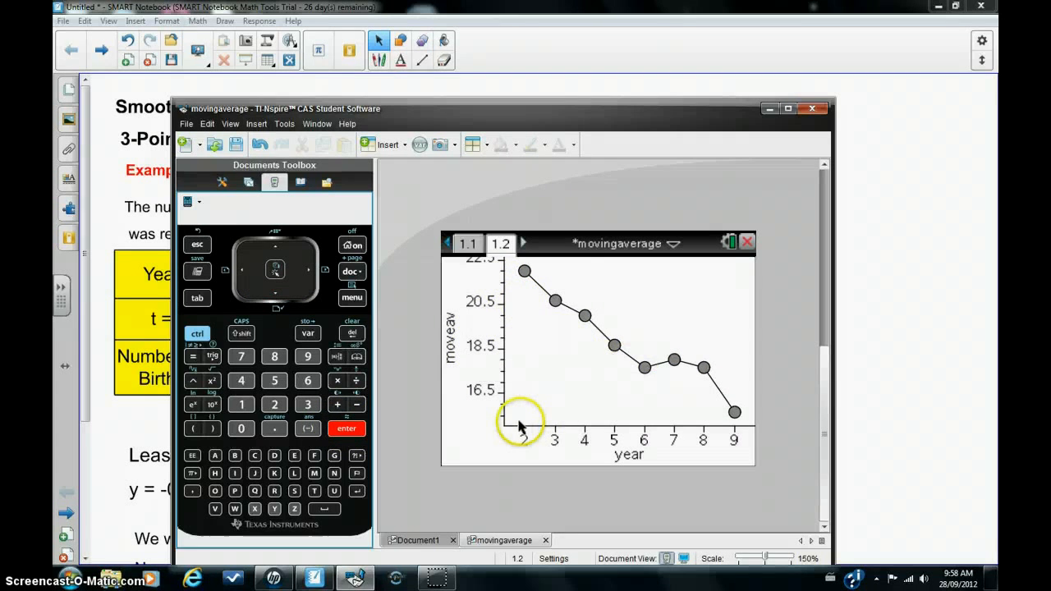
{"action": "mouse_move", "coordinate": [553, 389]}
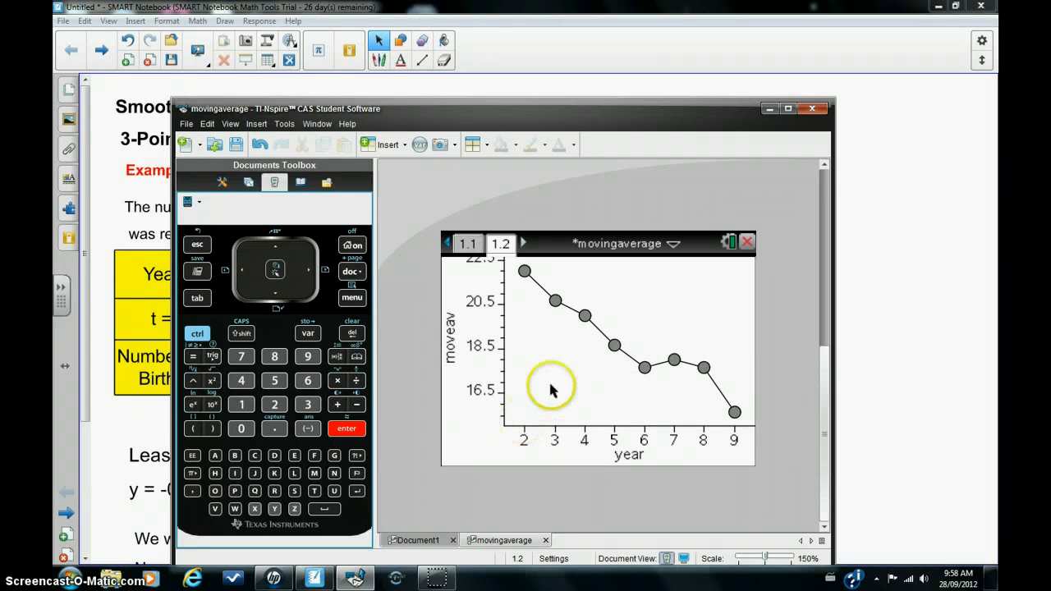
{"action": "mouse_move", "coordinate": [748, 395]}
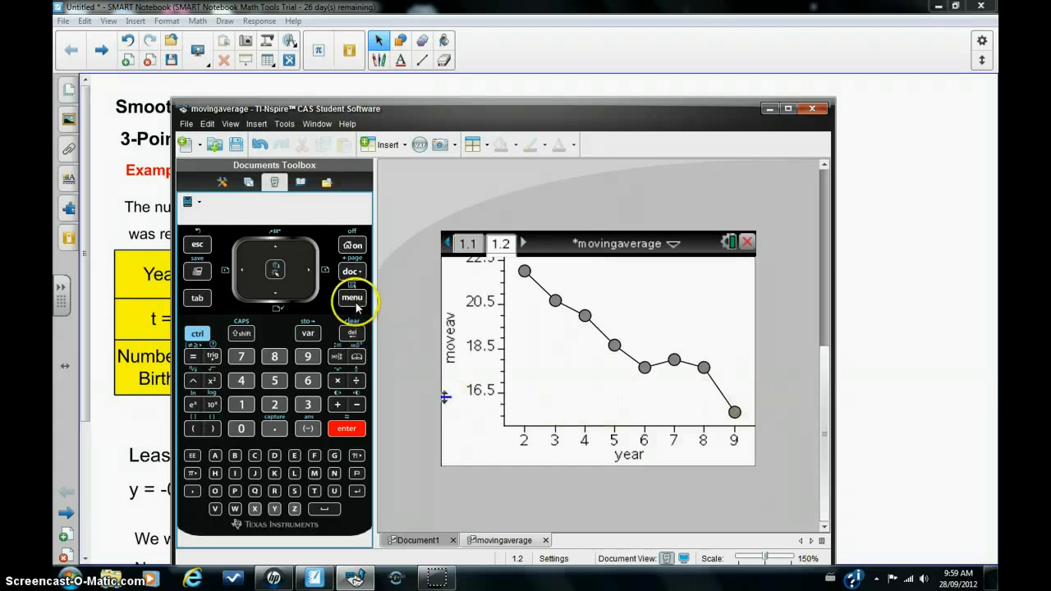
Attempt a linear mx+b regression and dismiss the resulting dimension mismatch error
{"action": "left_click", "coordinate": [351, 297]}
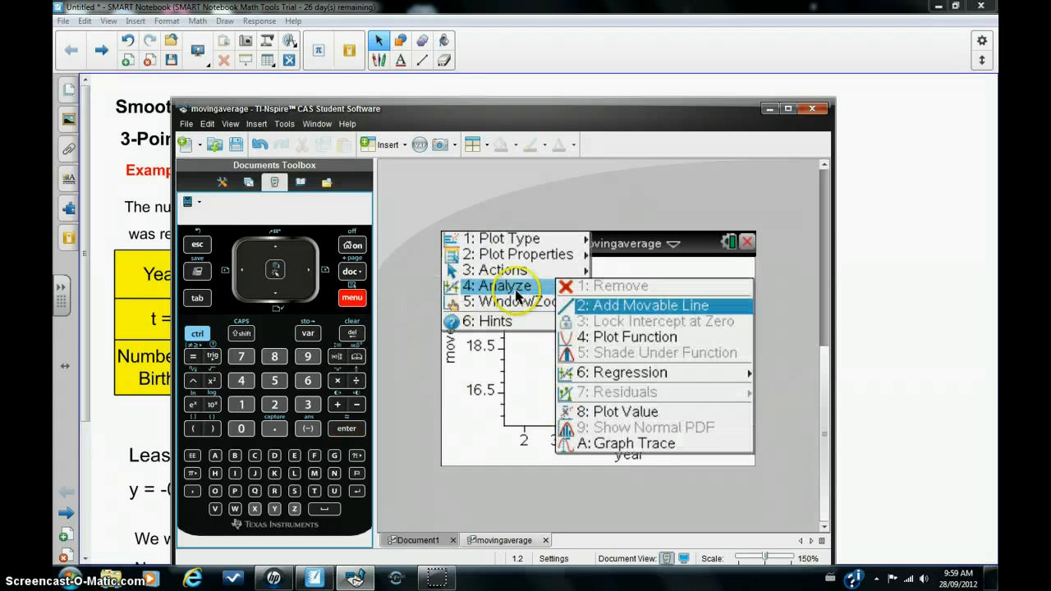
{"action": "left_click", "coordinate": [623, 373]}
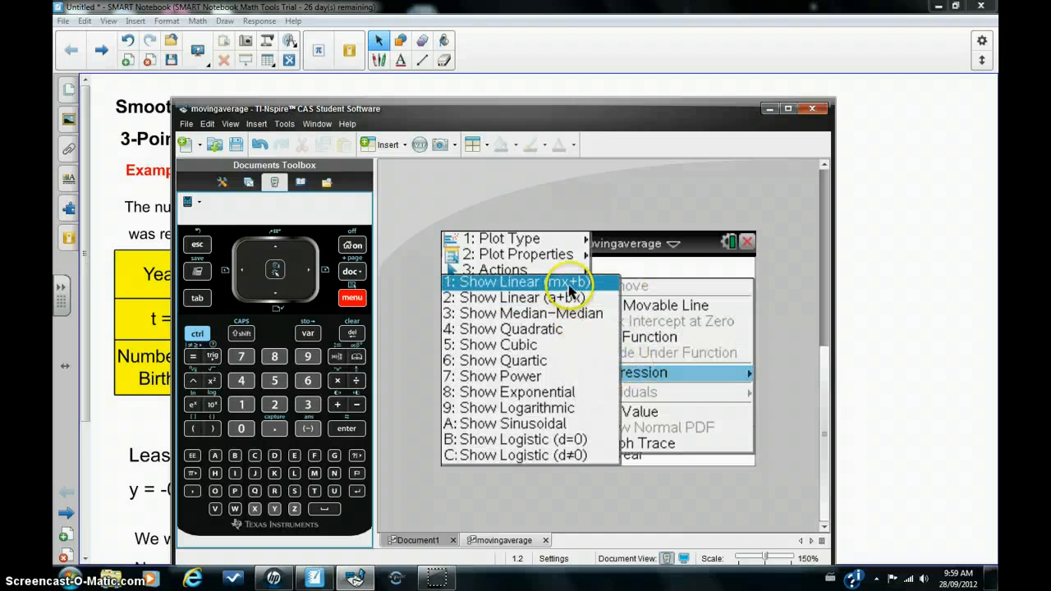
{"action": "left_click", "coordinate": [501, 282]}
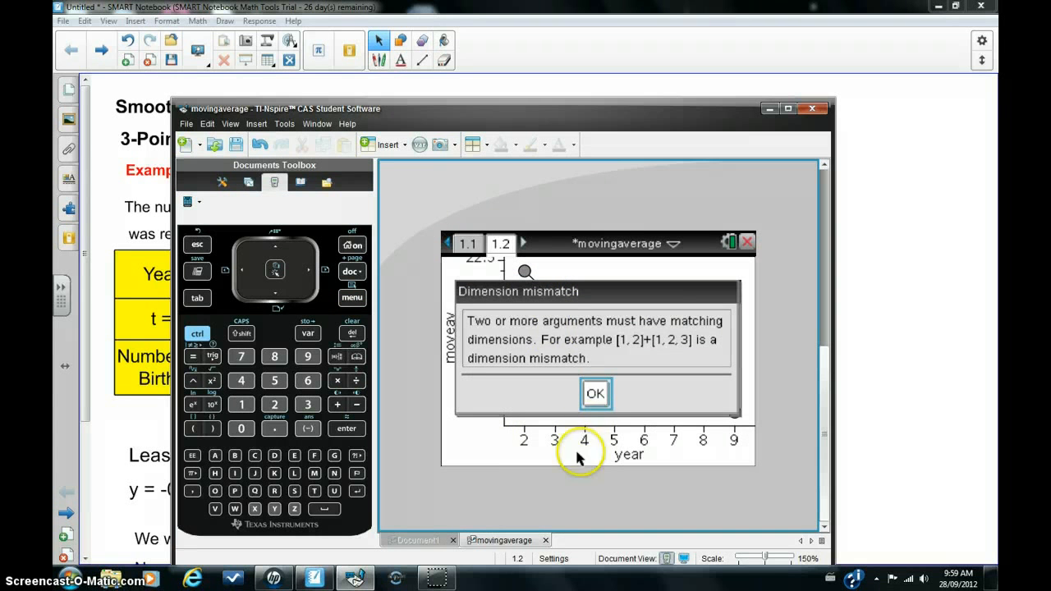
{"action": "mouse_move", "coordinate": [505, 371]}
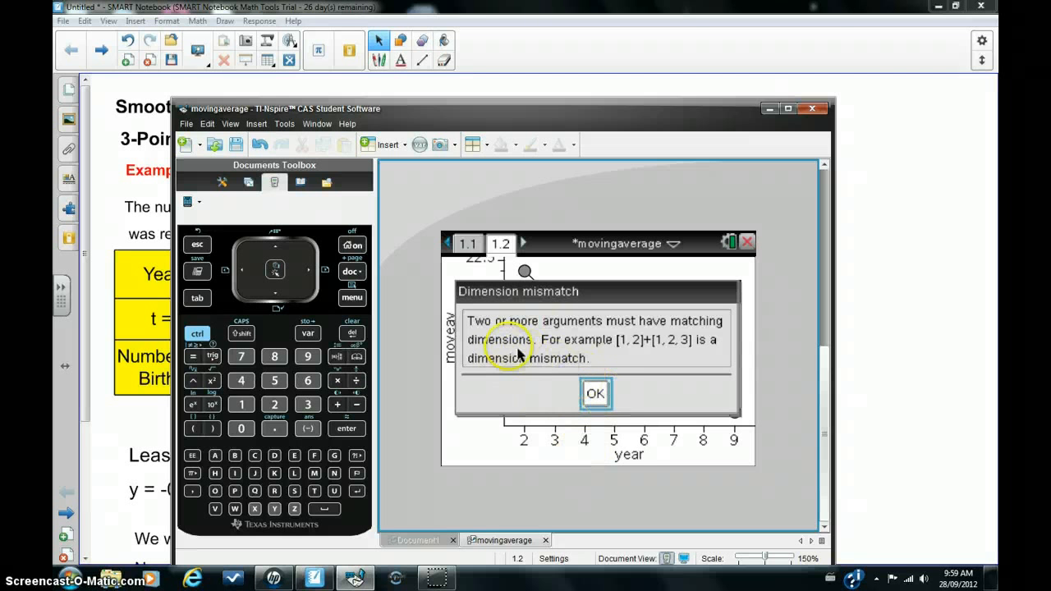
{"action": "mouse_move", "coordinate": [539, 364]}
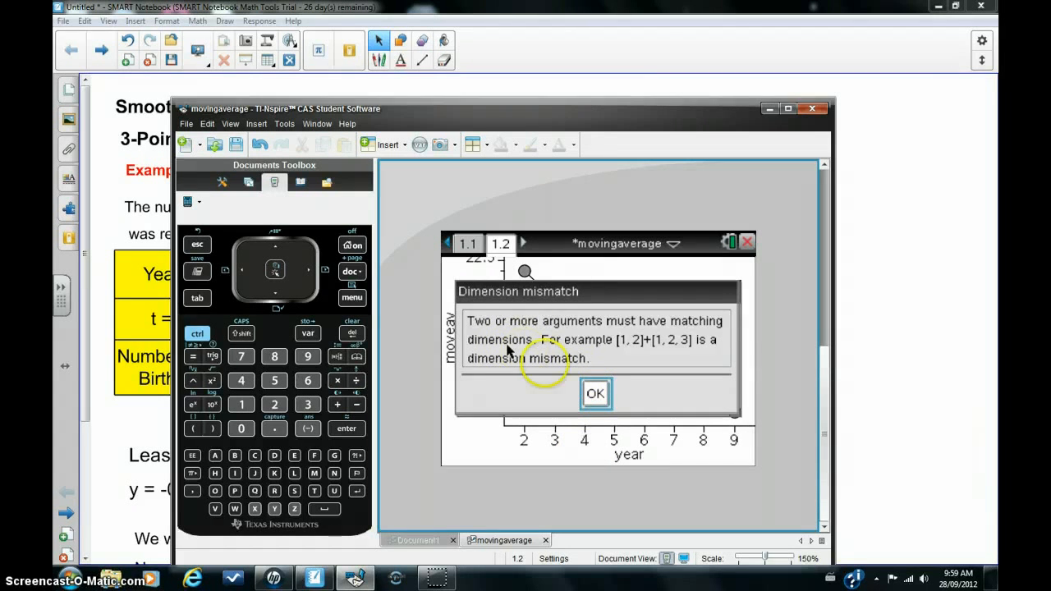
{"action": "left_click", "coordinate": [594, 394]}
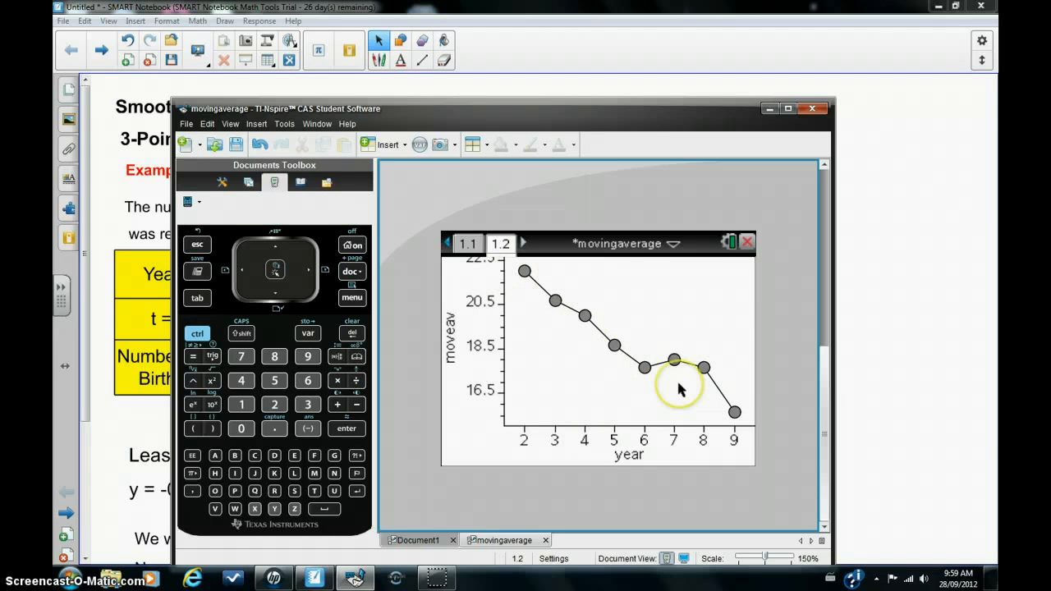
{"action": "mouse_move", "coordinate": [228, 325]}
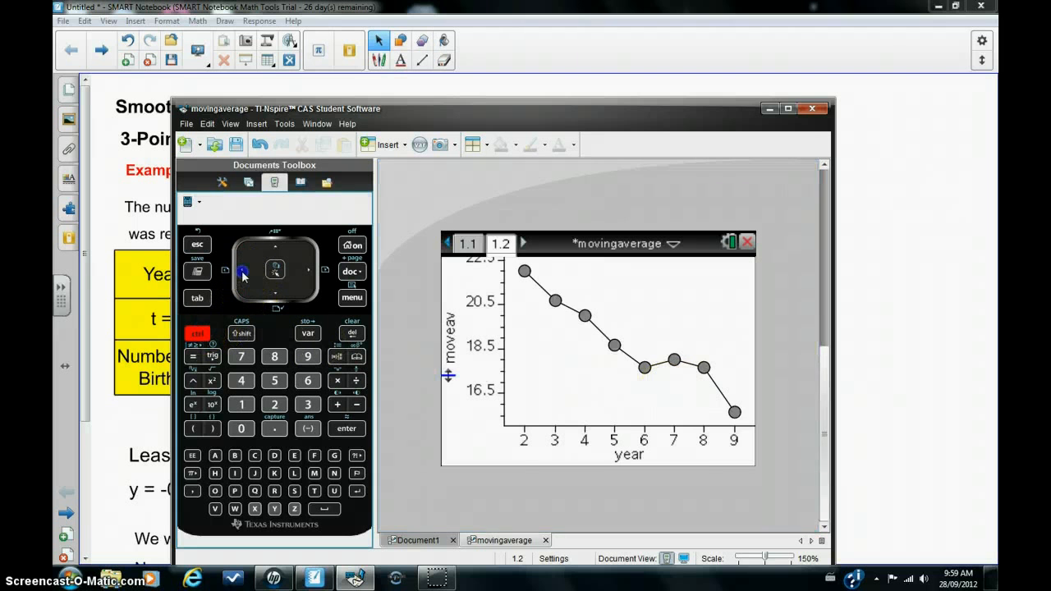
On the spreadsheet, clear the year entries in cells A1 and A10
{"action": "left_click", "coordinate": [466, 243]}
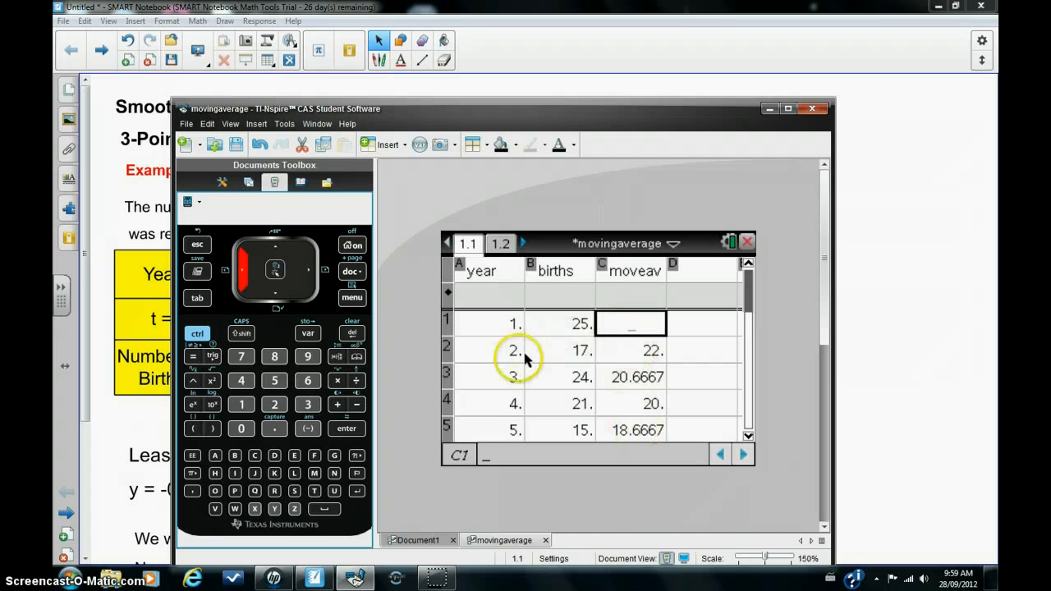
{"action": "mouse_move", "coordinate": [494, 327]}
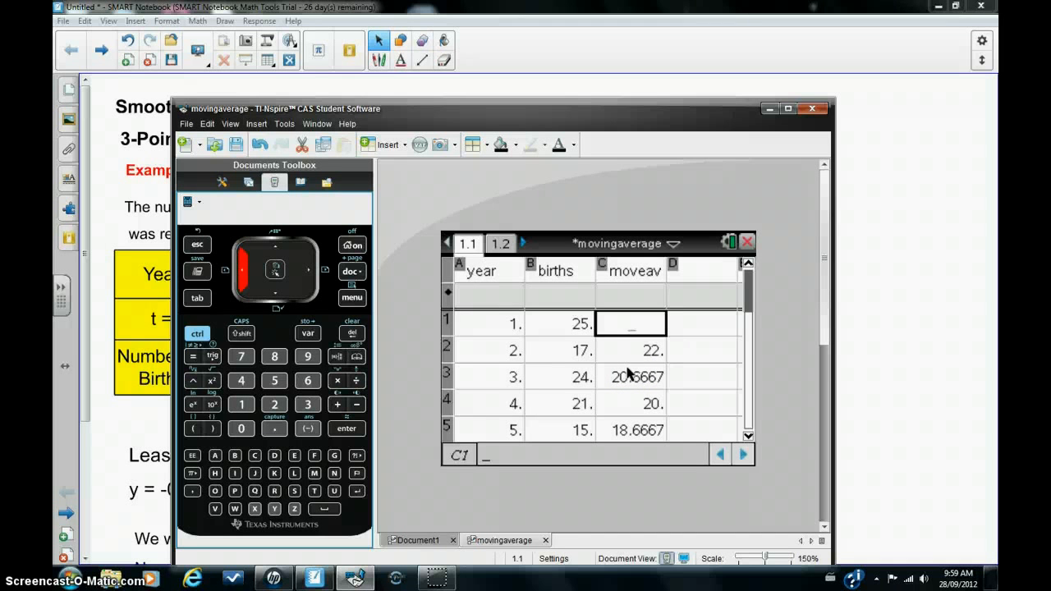
{"action": "left_click", "coordinate": [489, 323]}
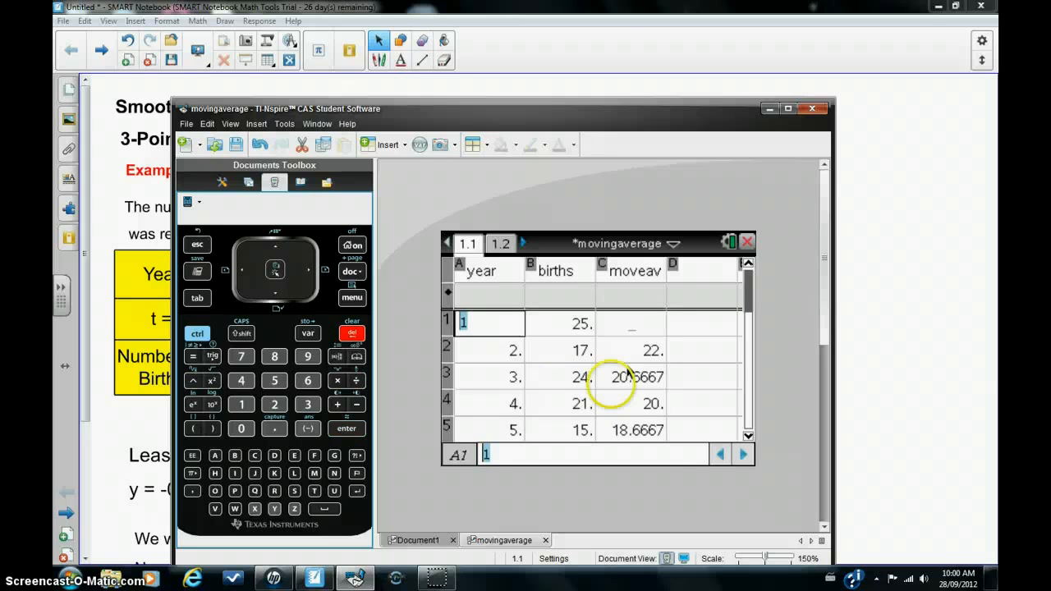
{"action": "left_click", "coordinate": [512, 325]}
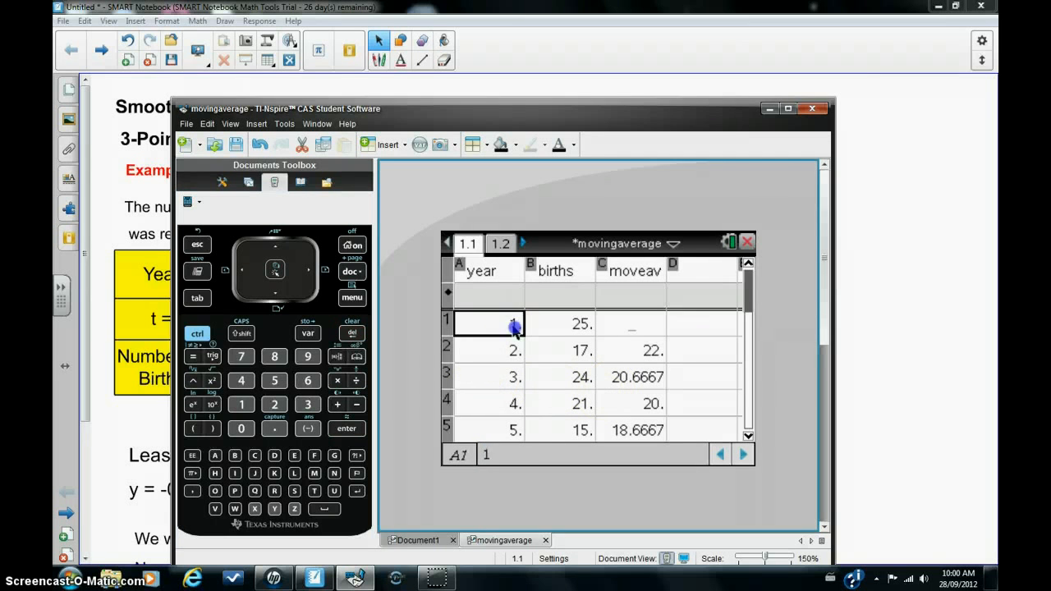
{"action": "left_click", "coordinate": [346, 333]}
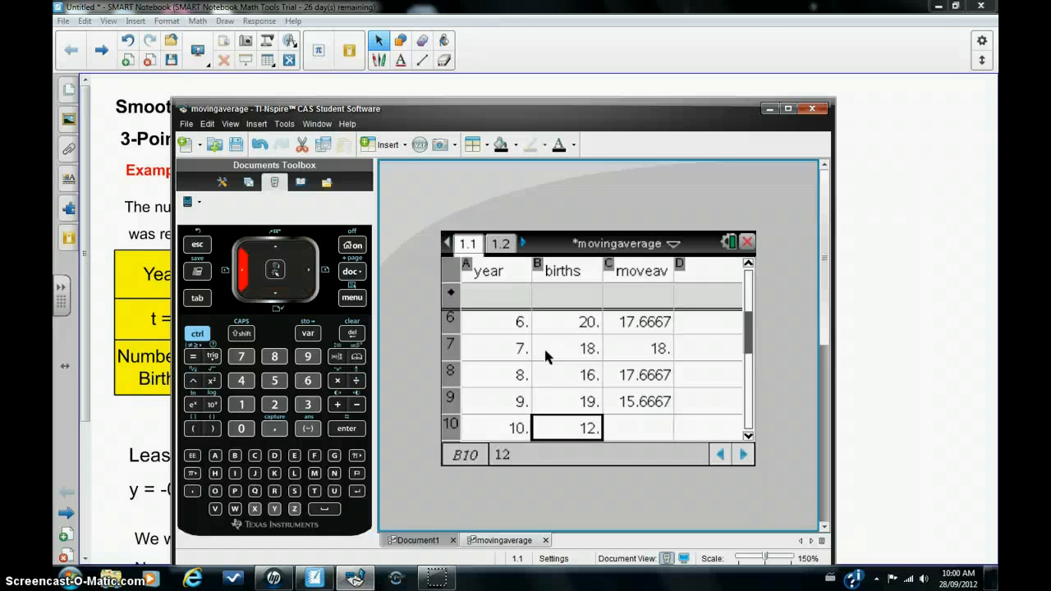
{"action": "left_click", "coordinate": [496, 427]}
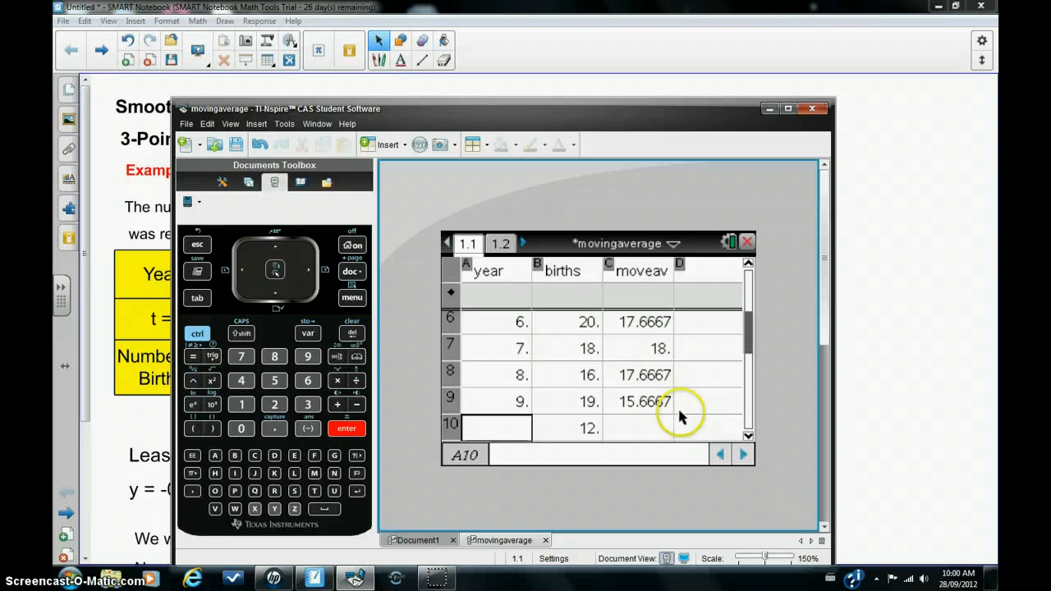
{"action": "left_click", "coordinate": [637, 426]}
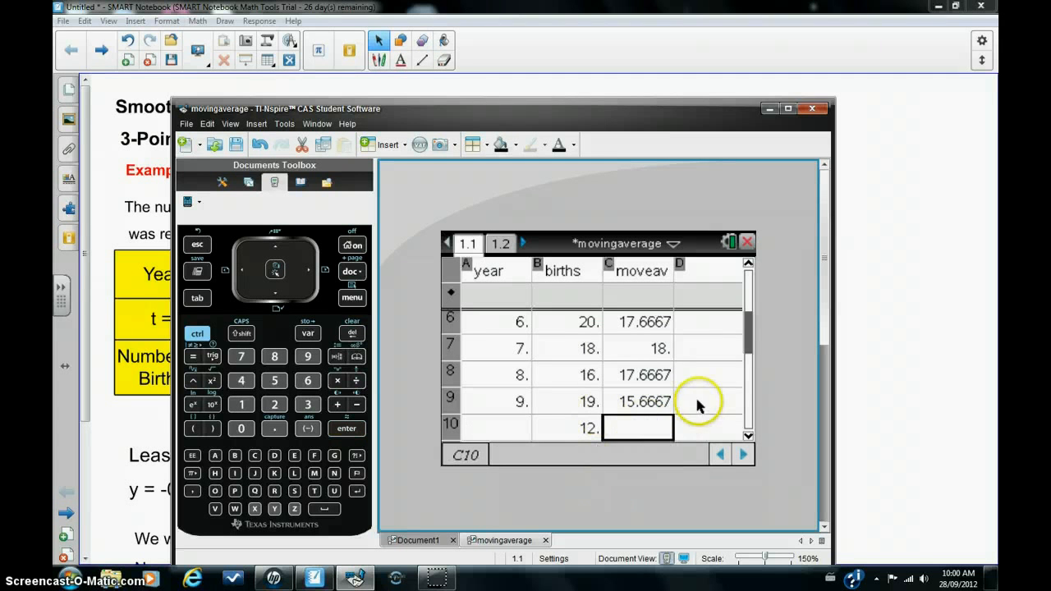
{"action": "mouse_move", "coordinate": [634, 345]}
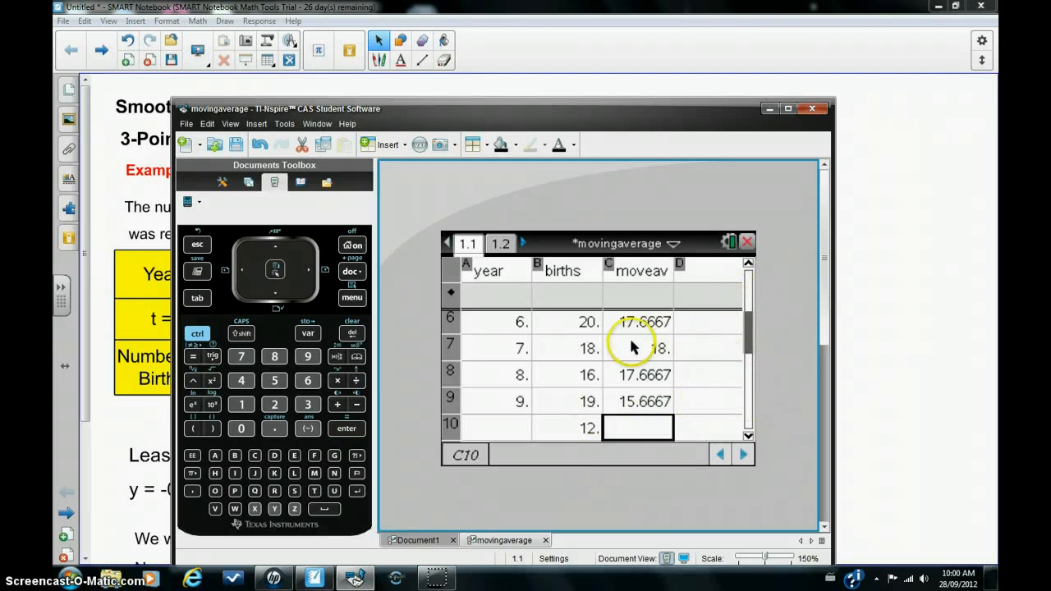
{"action": "mouse_move", "coordinate": [670, 379]}
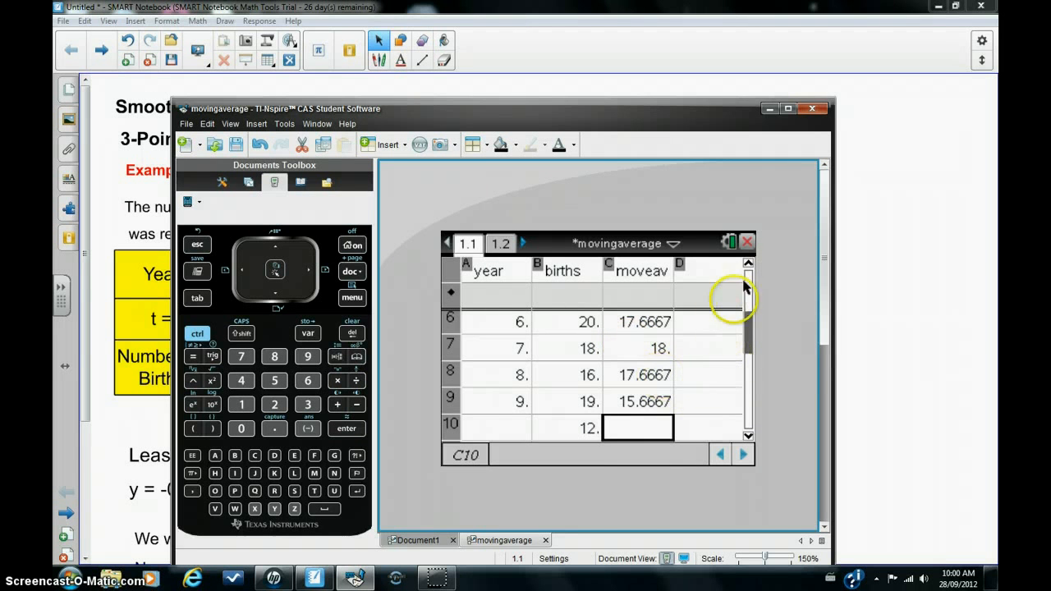
{"action": "mouse_move", "coordinate": [486, 368]}
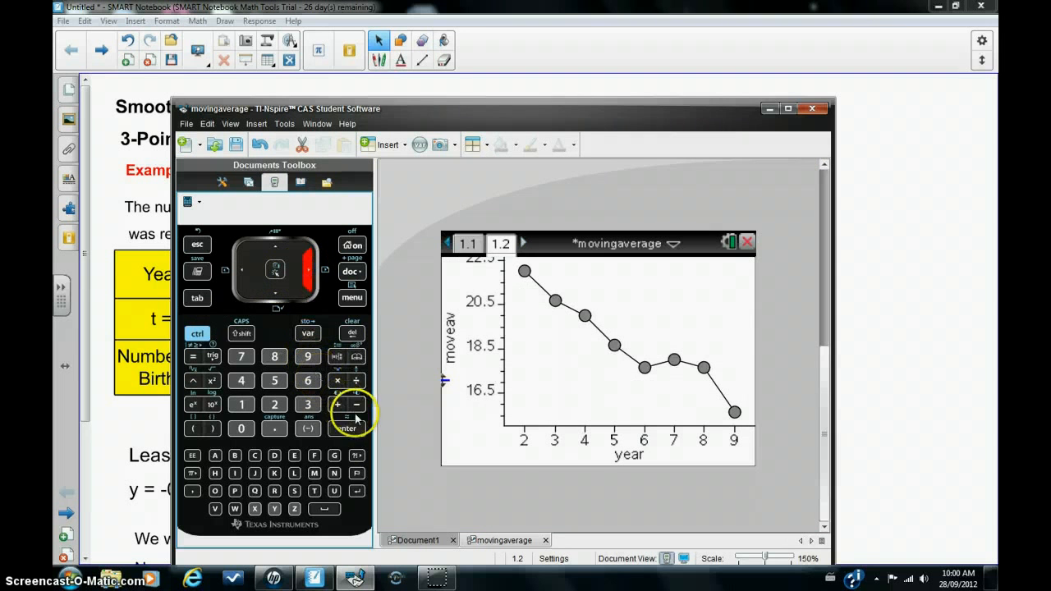
{"action": "mouse_move", "coordinate": [353, 307]}
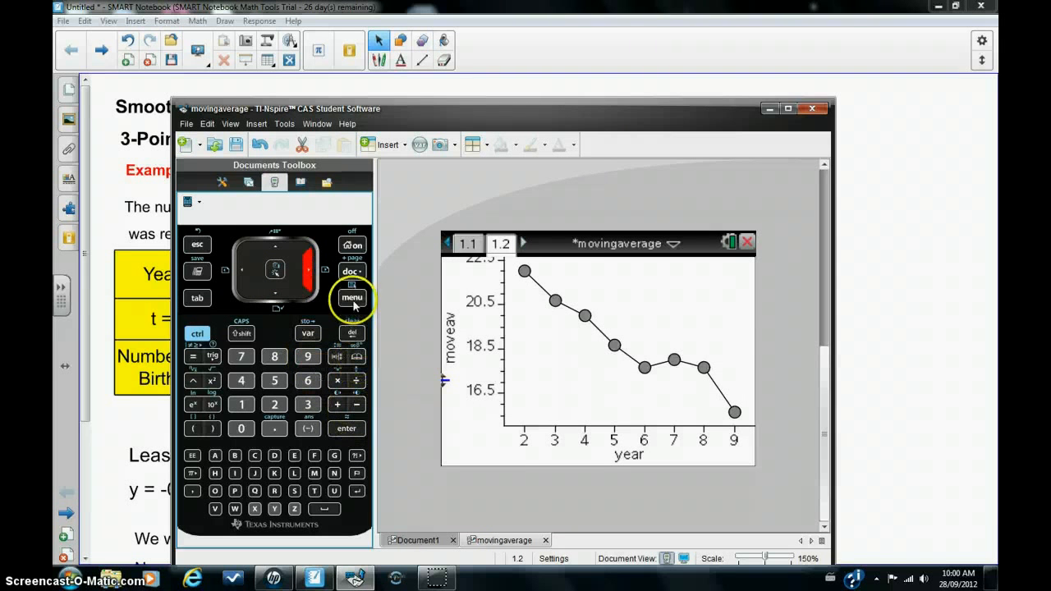
Show the linear regression y = -0.789683x+23.1349 on the plot, then minimize TI-Nspire
{"action": "left_click", "coordinate": [351, 298]}
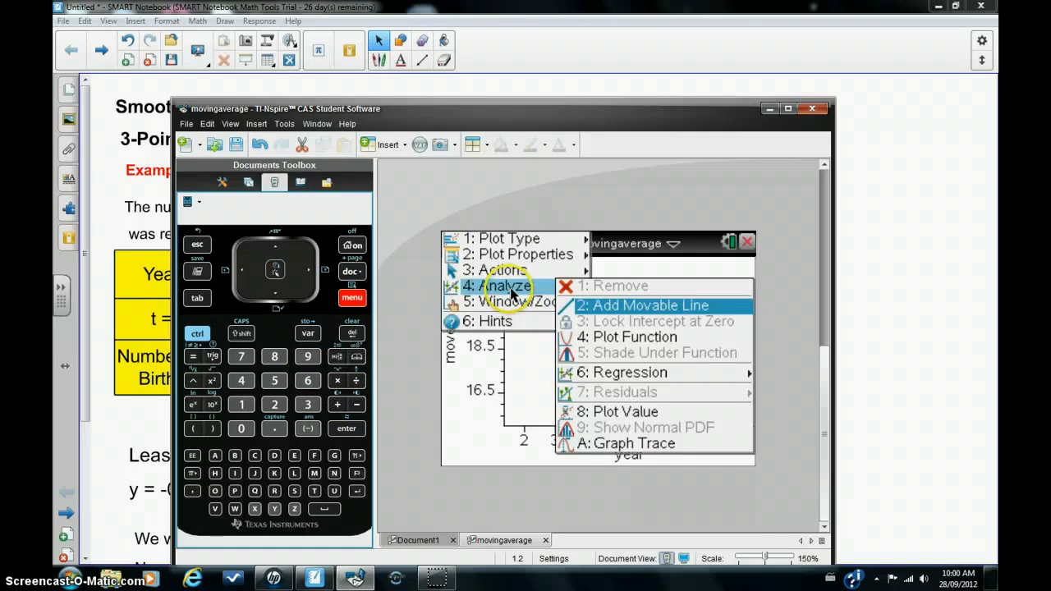
{"action": "left_click", "coordinate": [634, 371]}
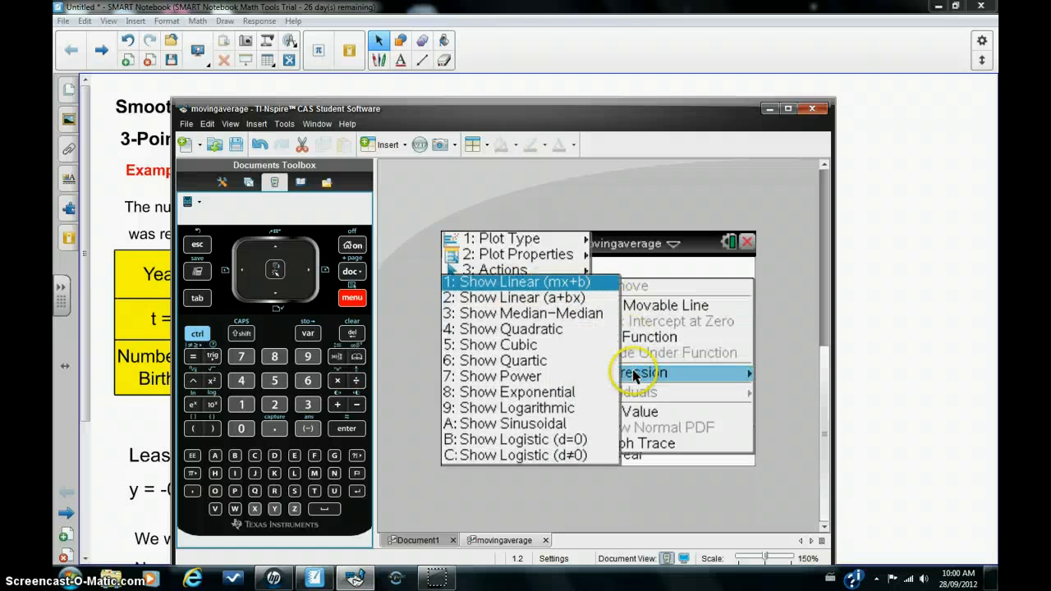
{"action": "left_click", "coordinate": [520, 283]}
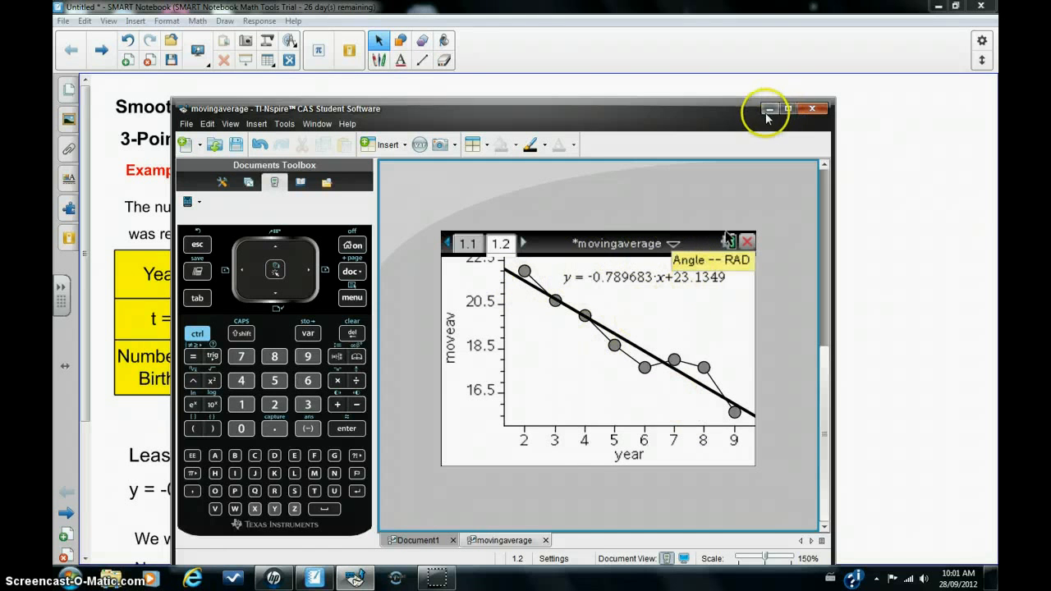
{"action": "left_click", "coordinate": [766, 109]}
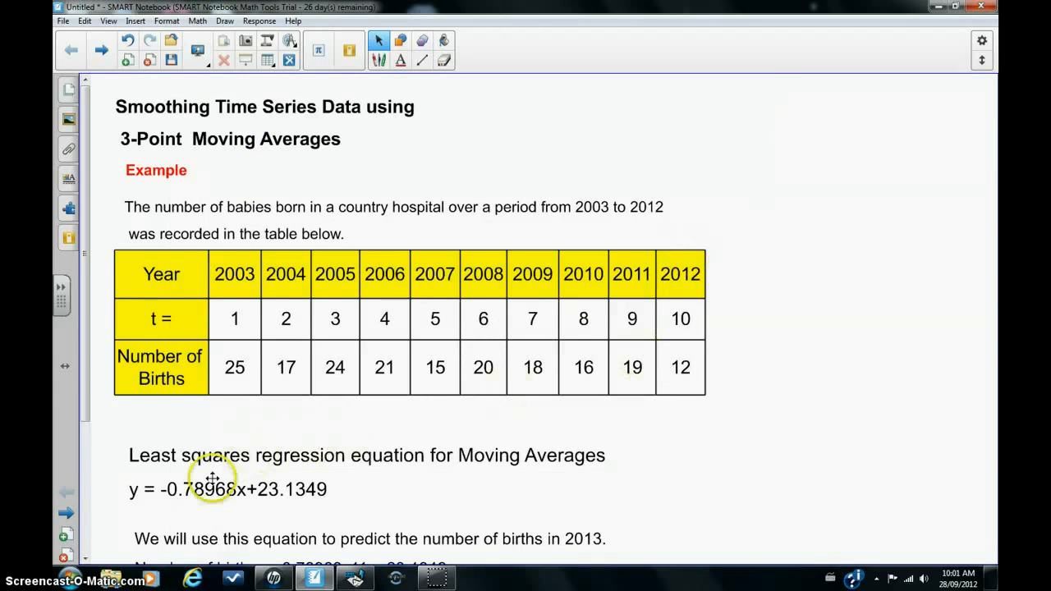
{"action": "mouse_move", "coordinate": [293, 500]}
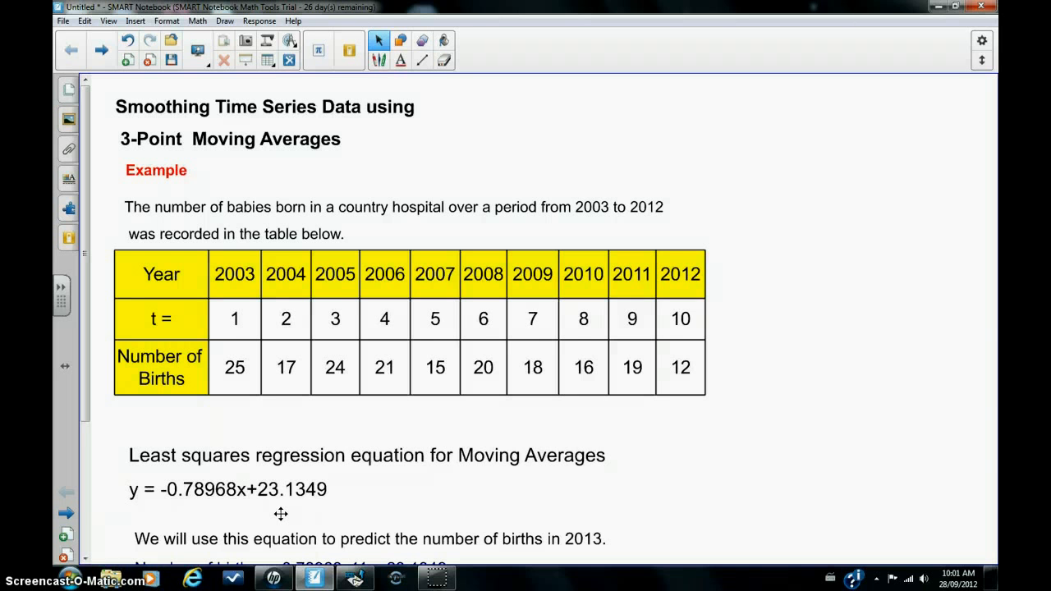
Bring into view the 2013 prediction −0.78968×11 + 23.1349 = 14.4484, about 14 births
{"action": "scroll", "scroll_direction": "down", "scroll_amount": 3}
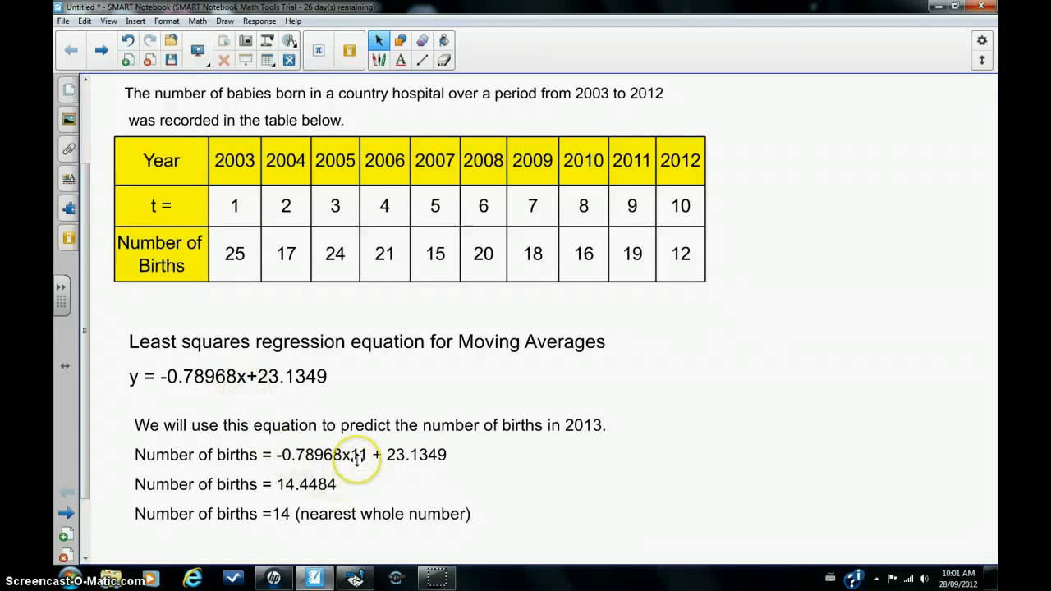
{"action": "mouse_move", "coordinate": [318, 486]}
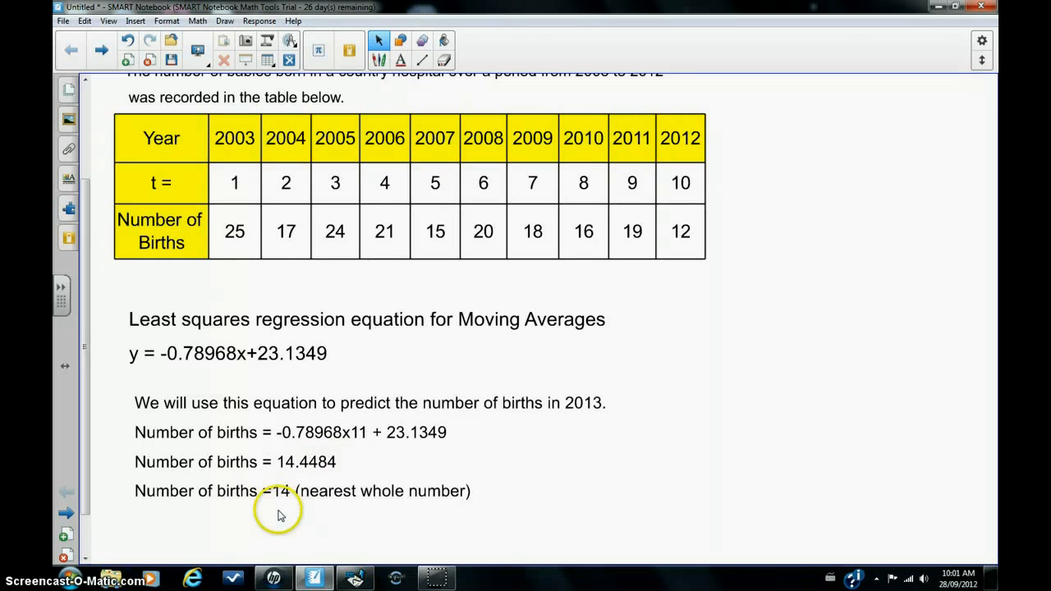
{"action": "mouse_move", "coordinate": [298, 516]}
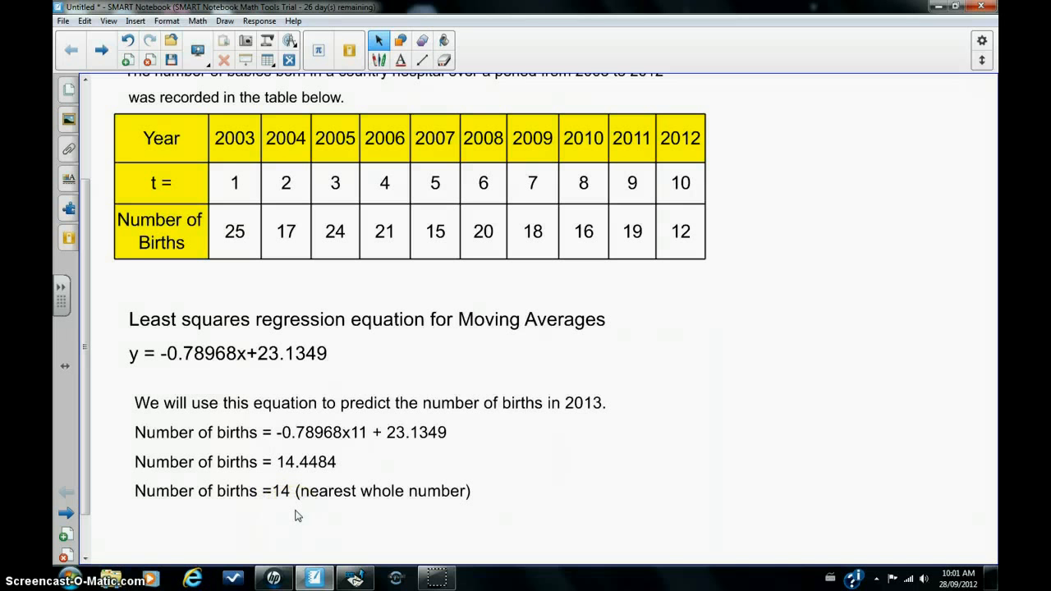
{"action": "left_click", "coordinate": [310, 521]}
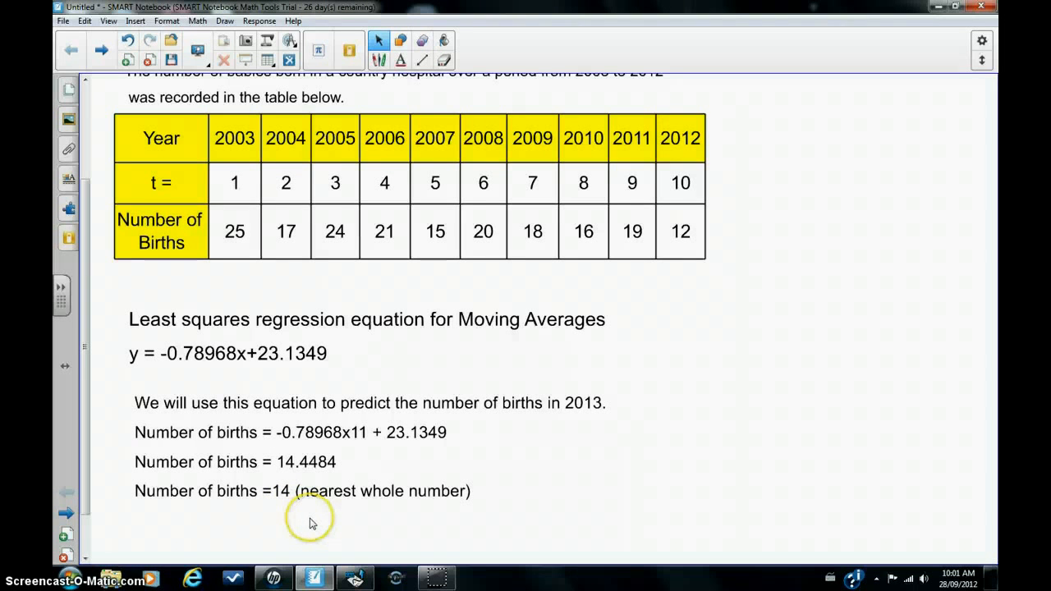
{"action": "scroll", "scroll_direction": "down", "scroll_amount": 3}
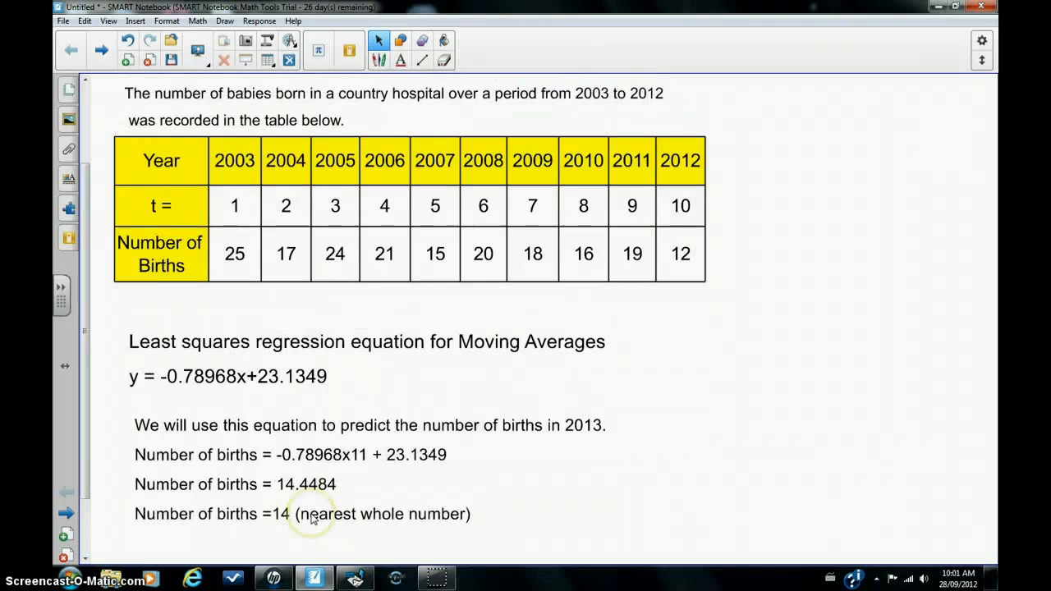